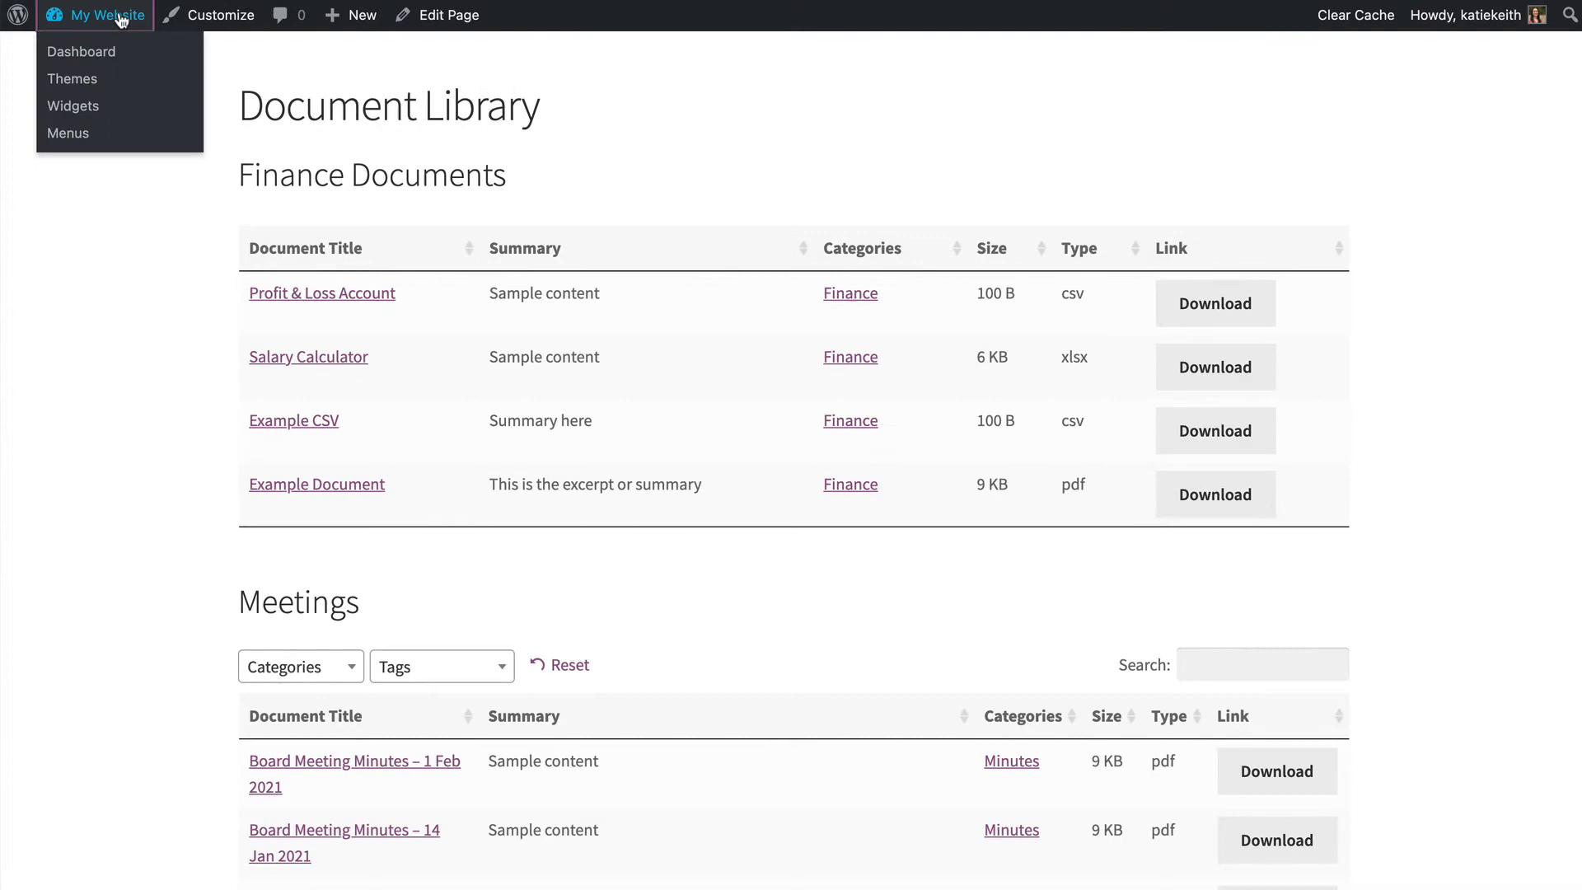
Open the admin dashboard and browse the All Documents list
click(81, 51)
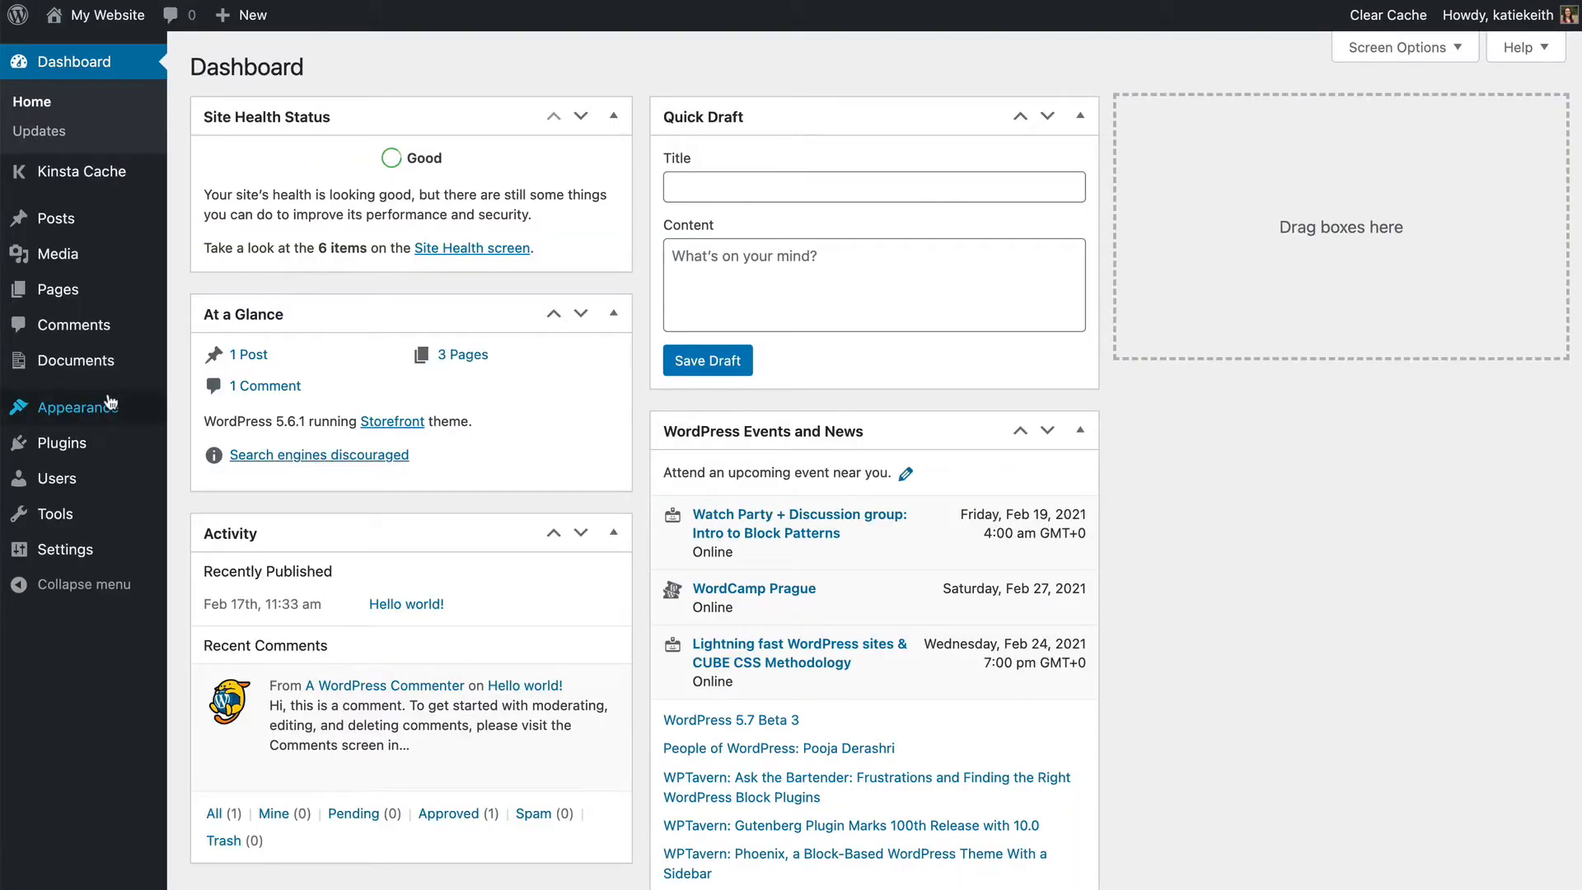
click(75, 360)
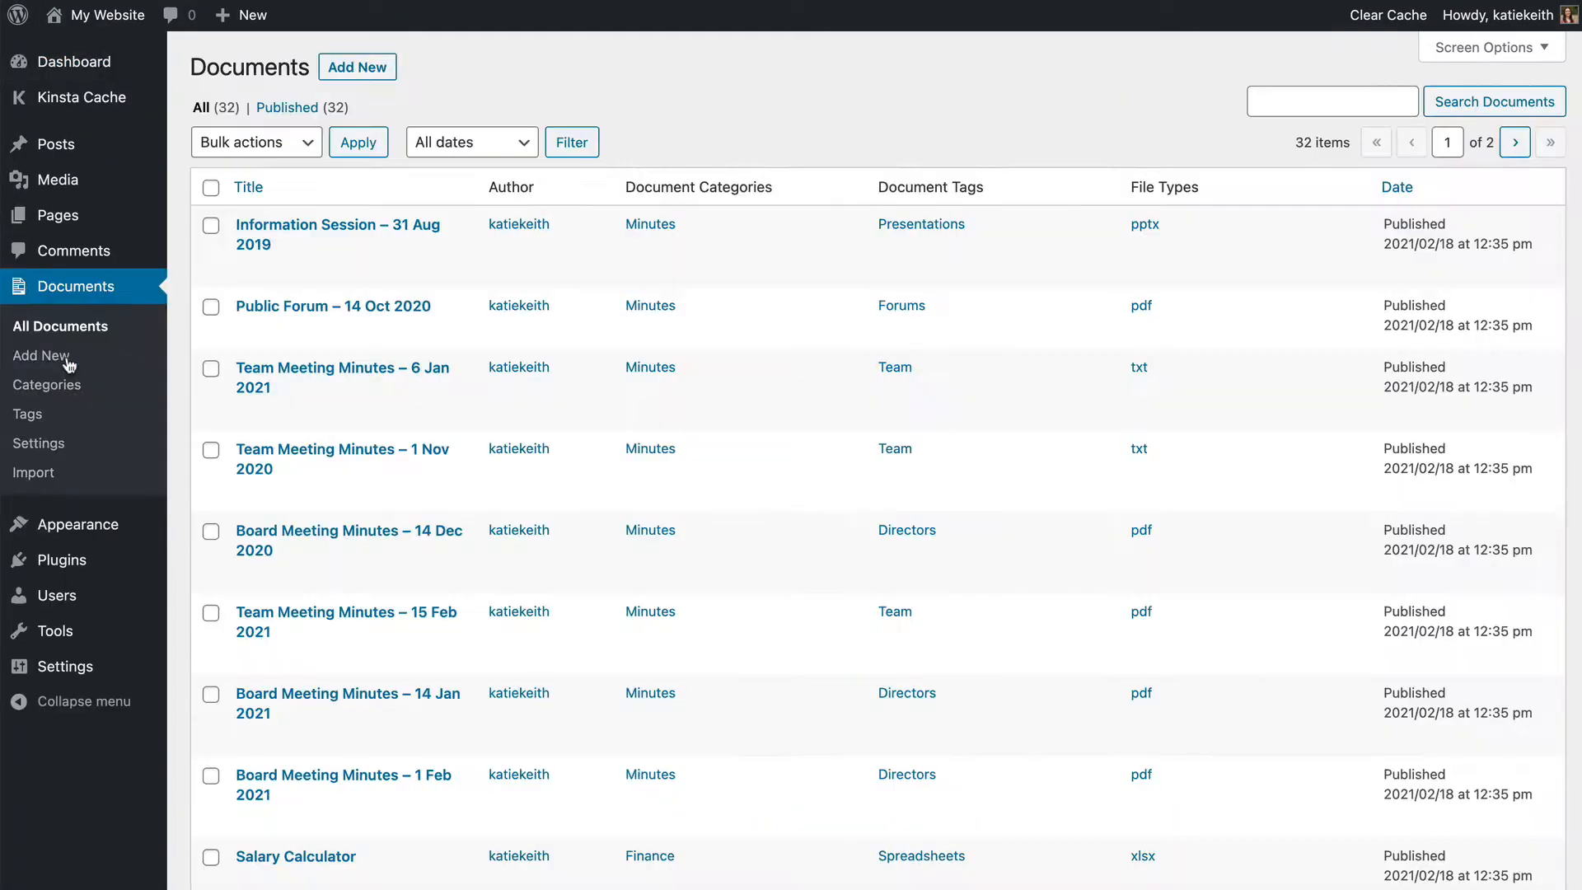
scroll(down, 3)
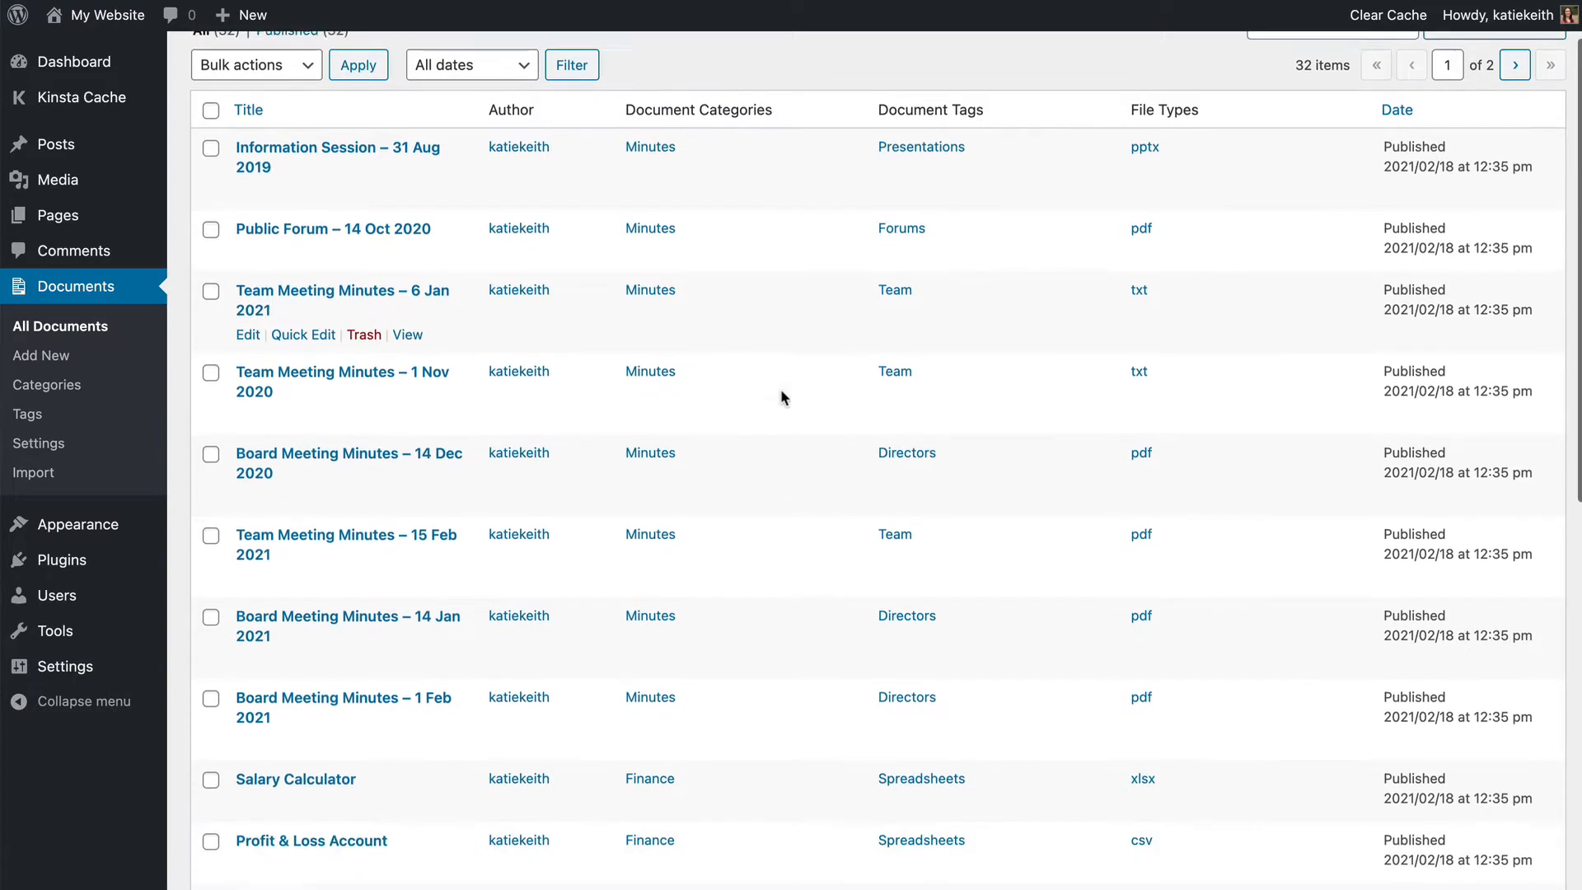
scroll(down, 3)
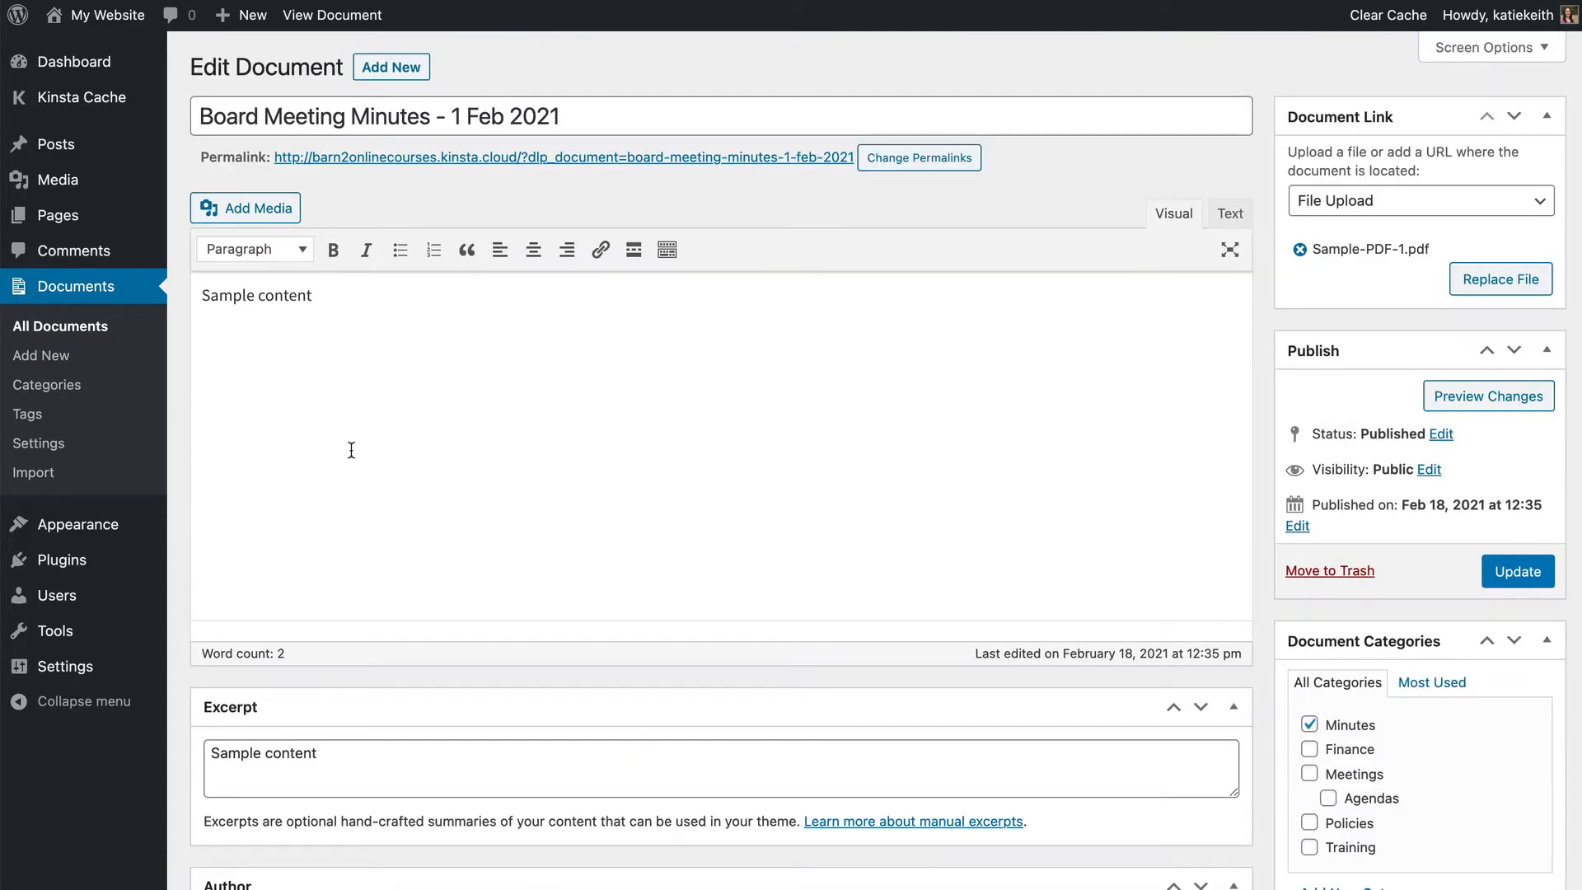
mouse_move(362, 451)
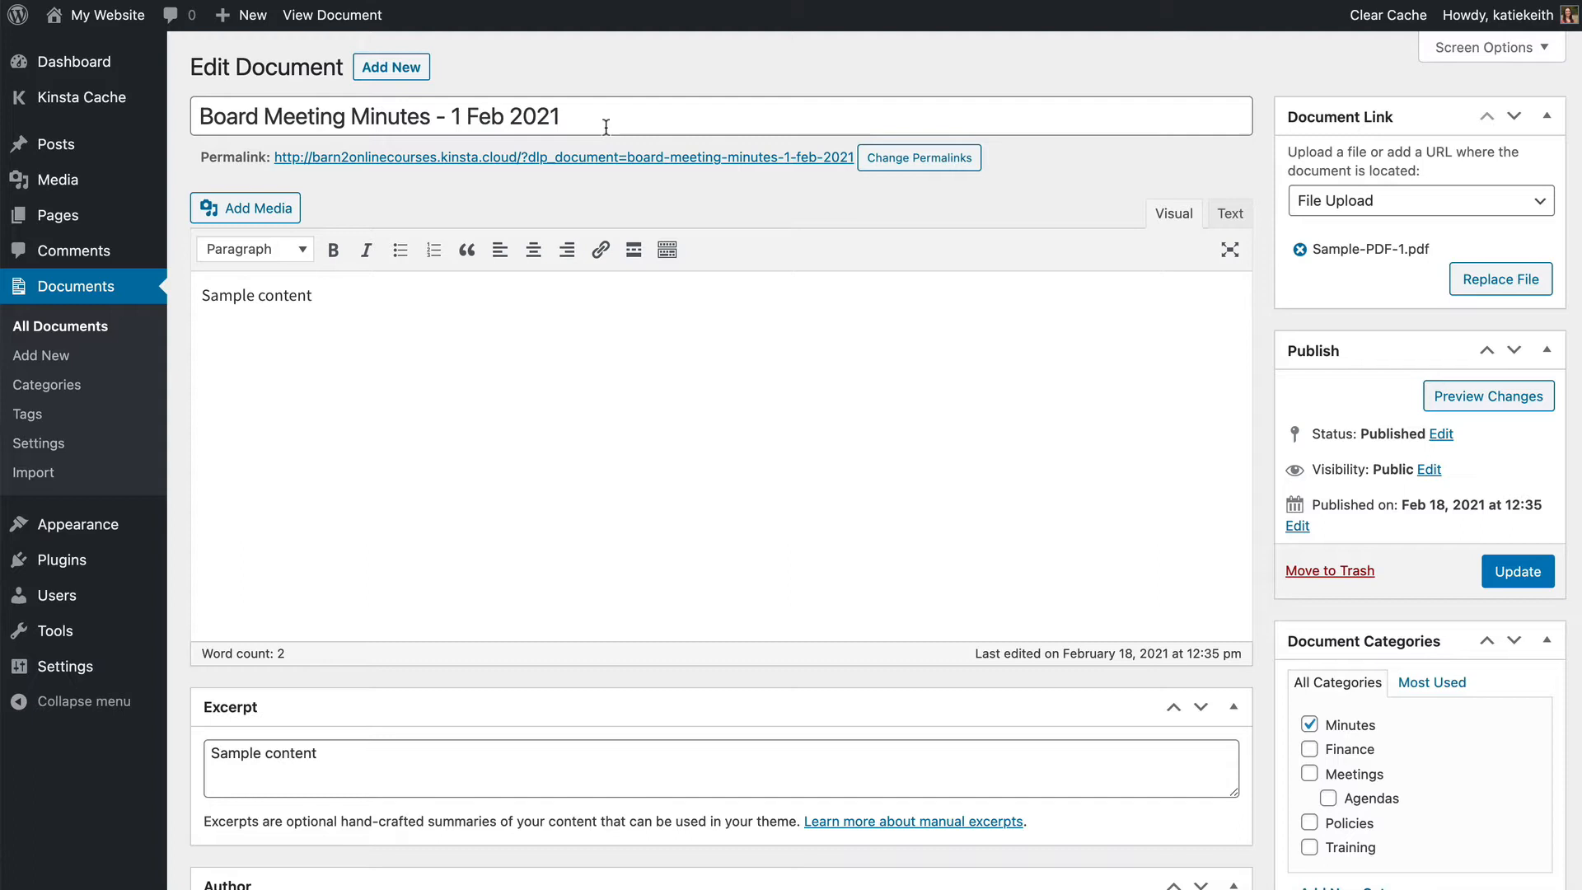
click(285, 295)
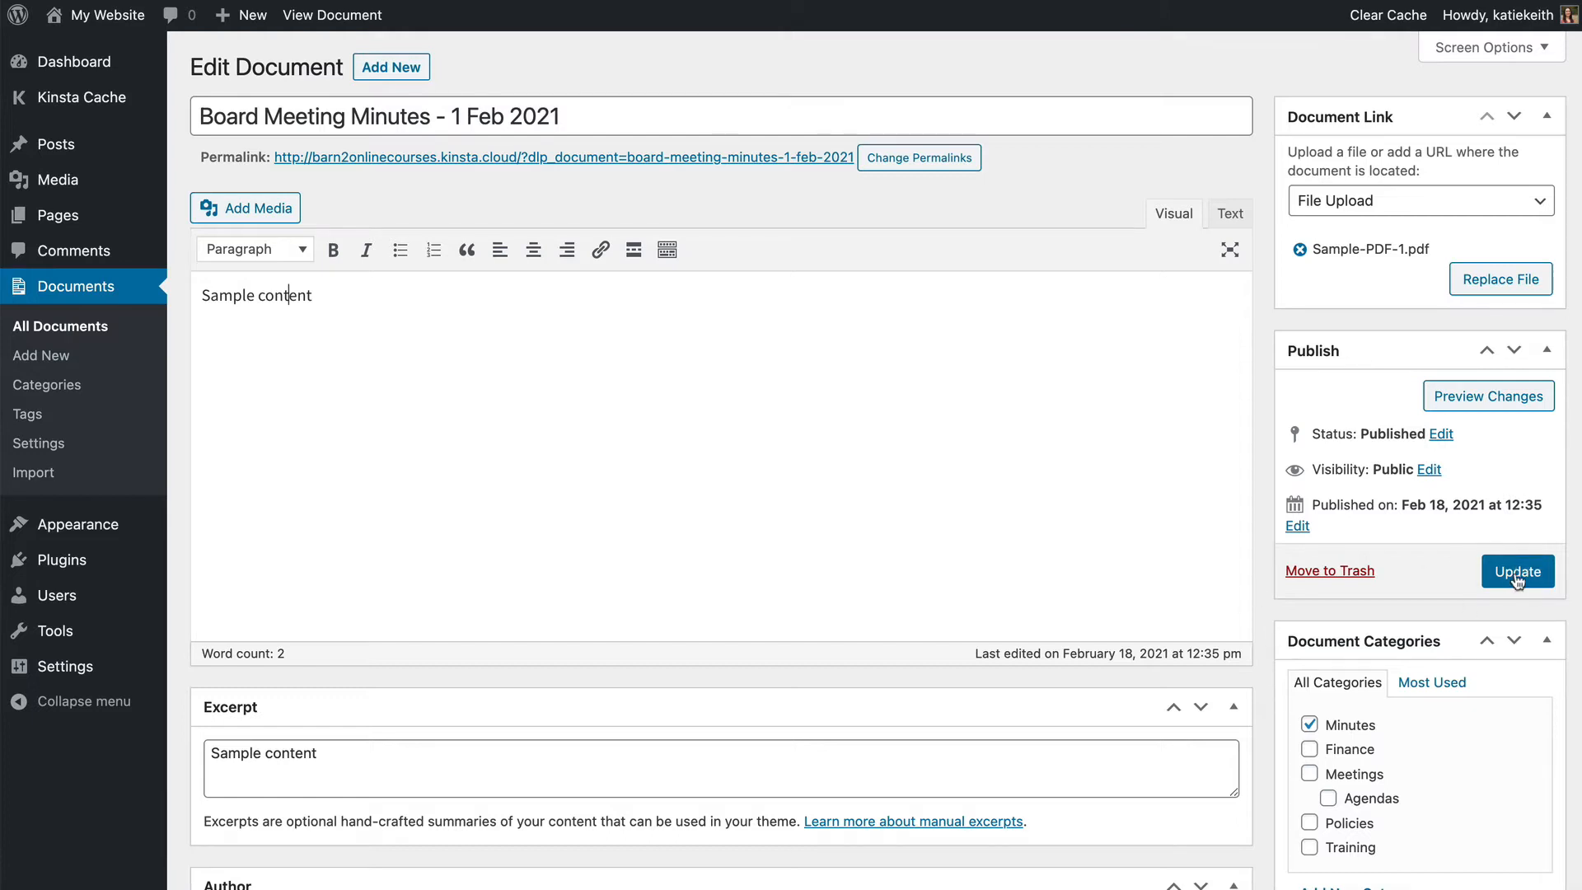
mouse_move(1043, 479)
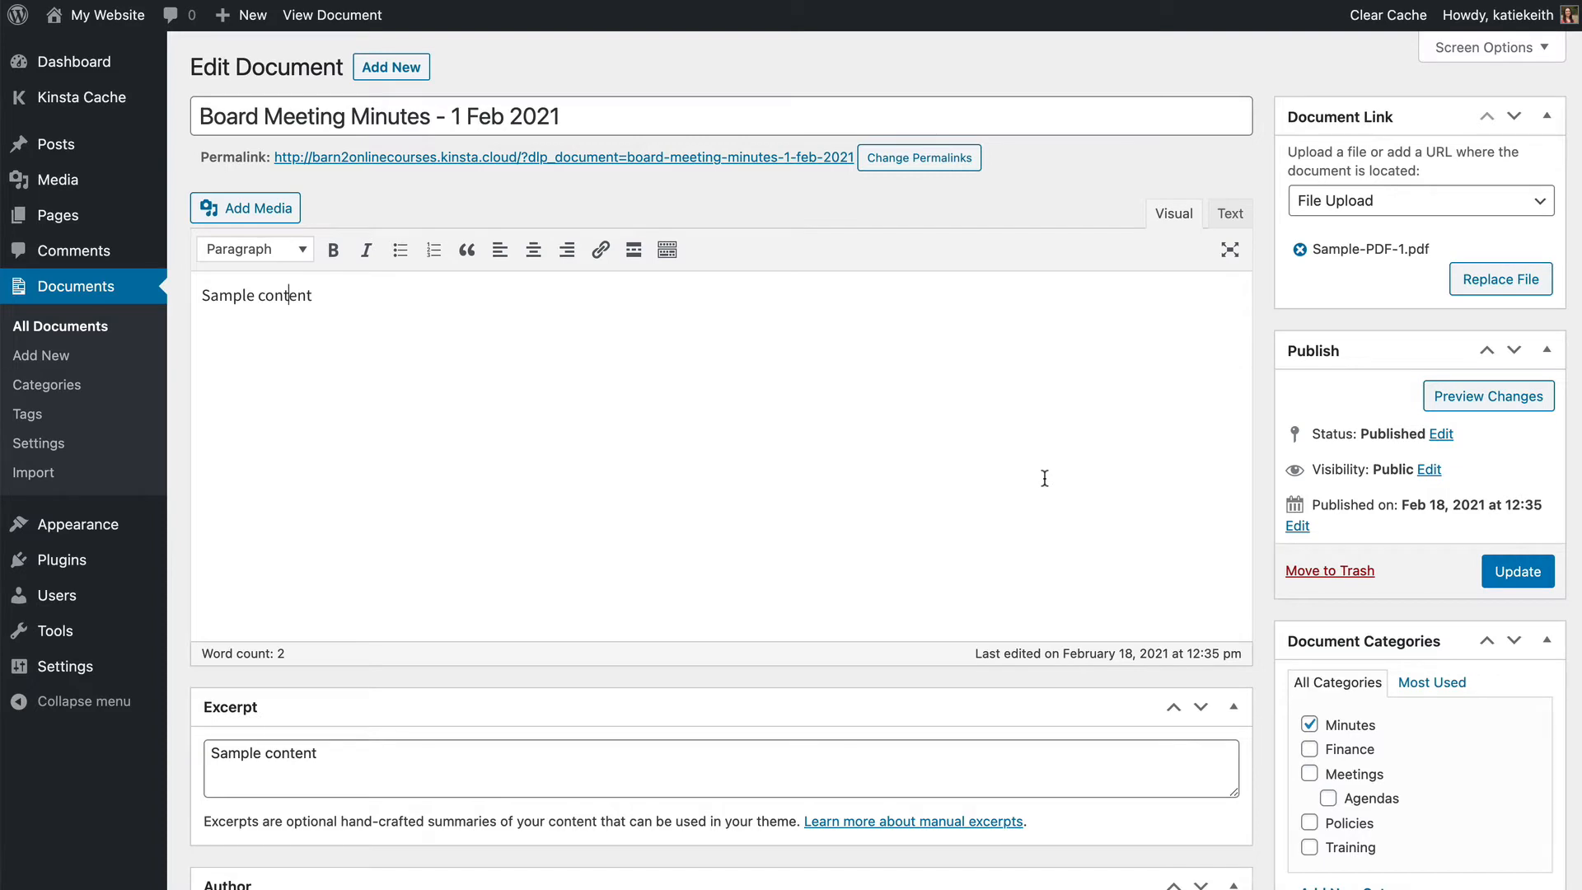
mouse_move(1355, 227)
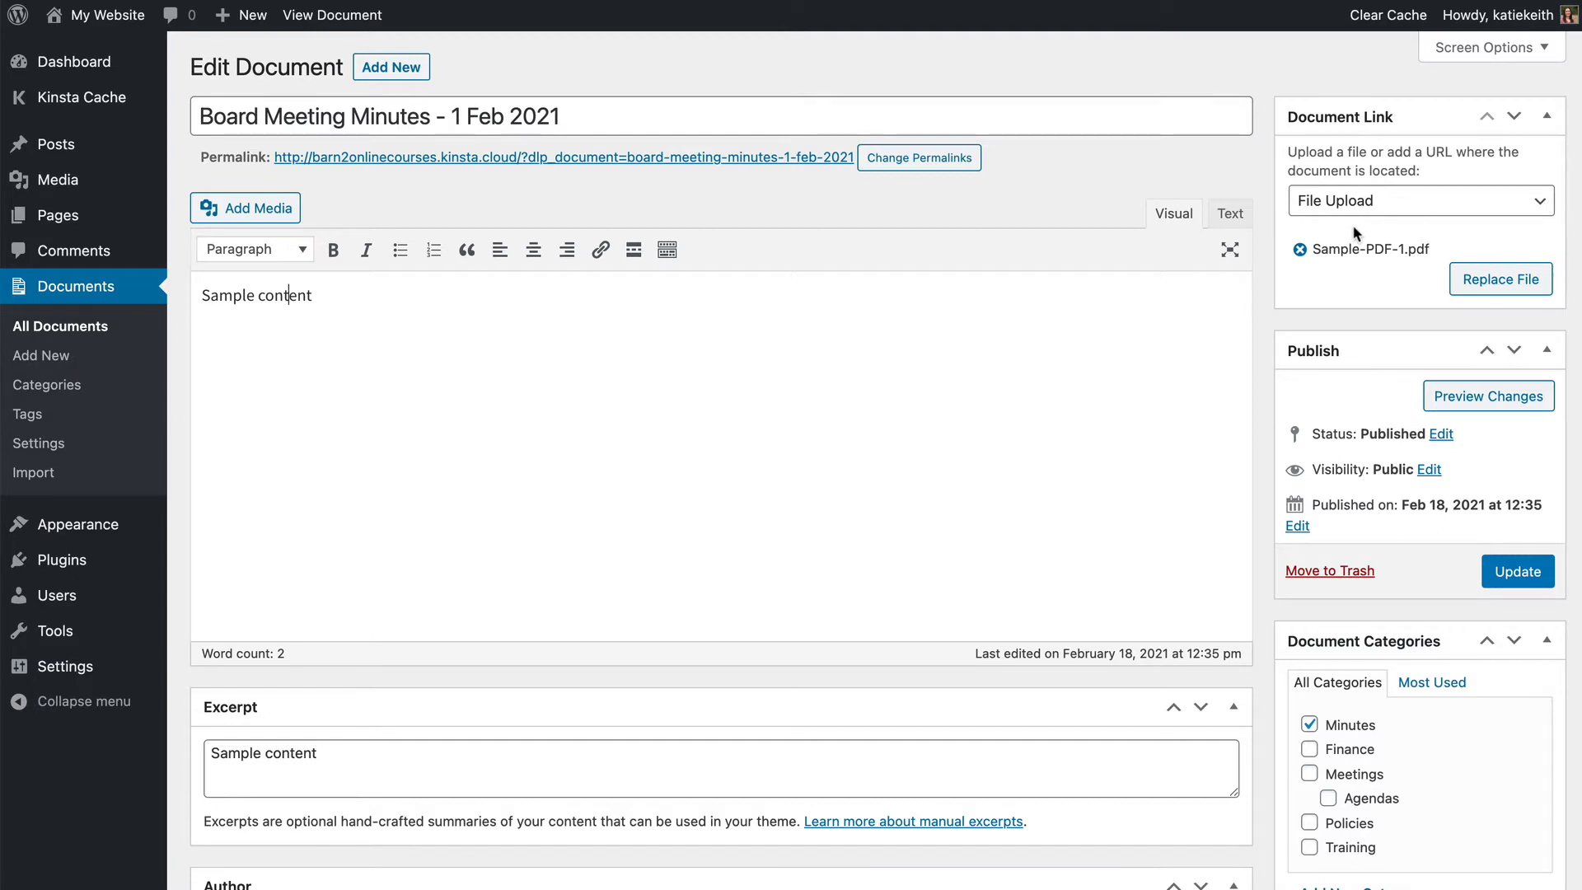
mouse_move(1486, 285)
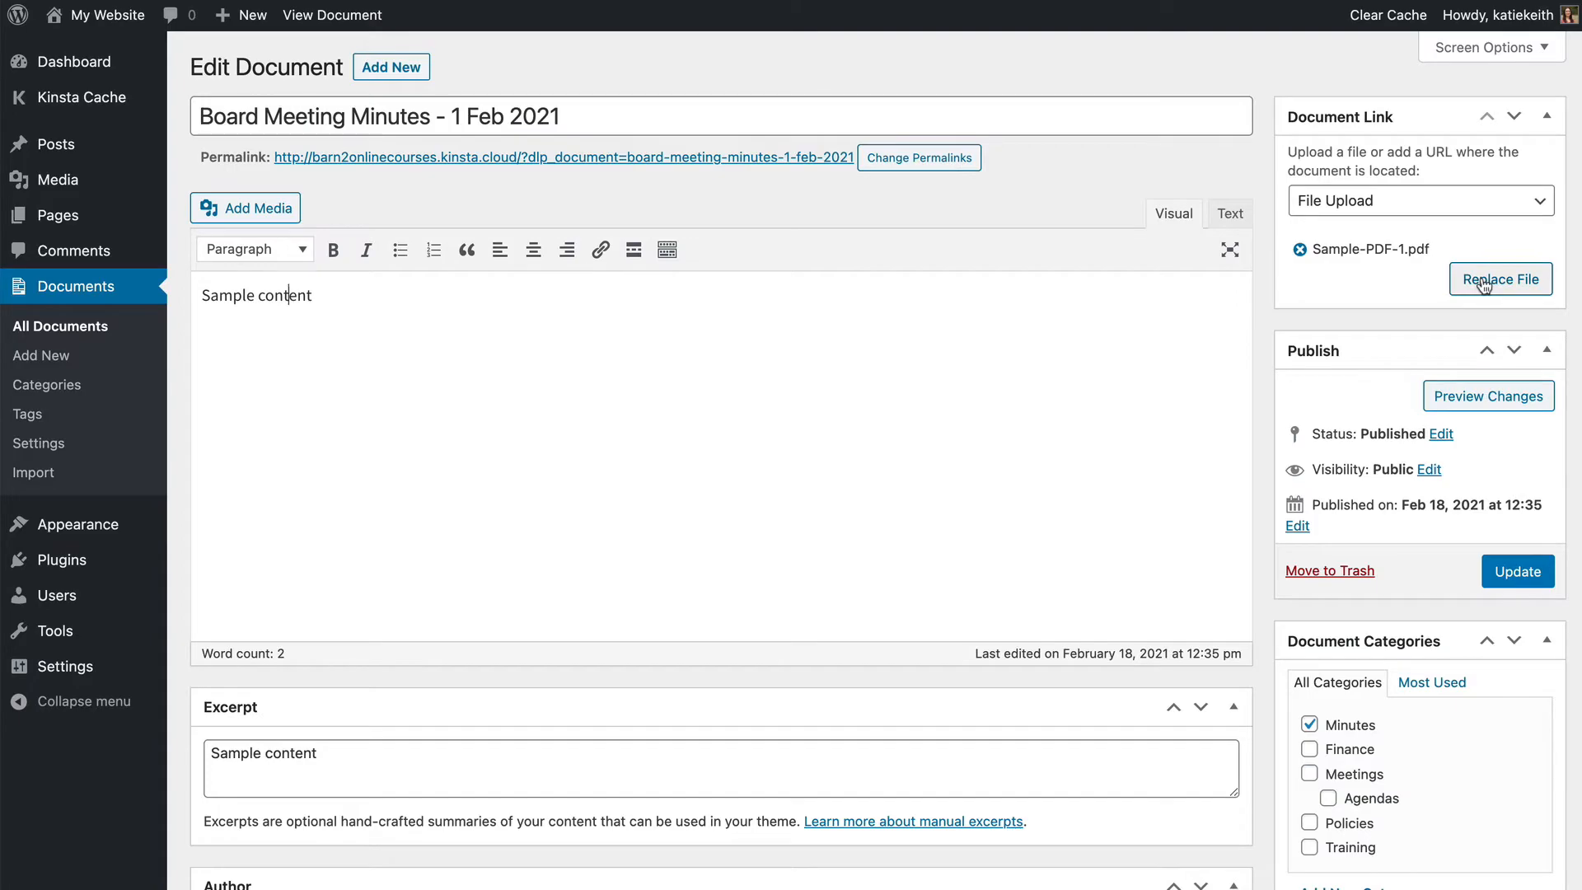
click(1500, 278)
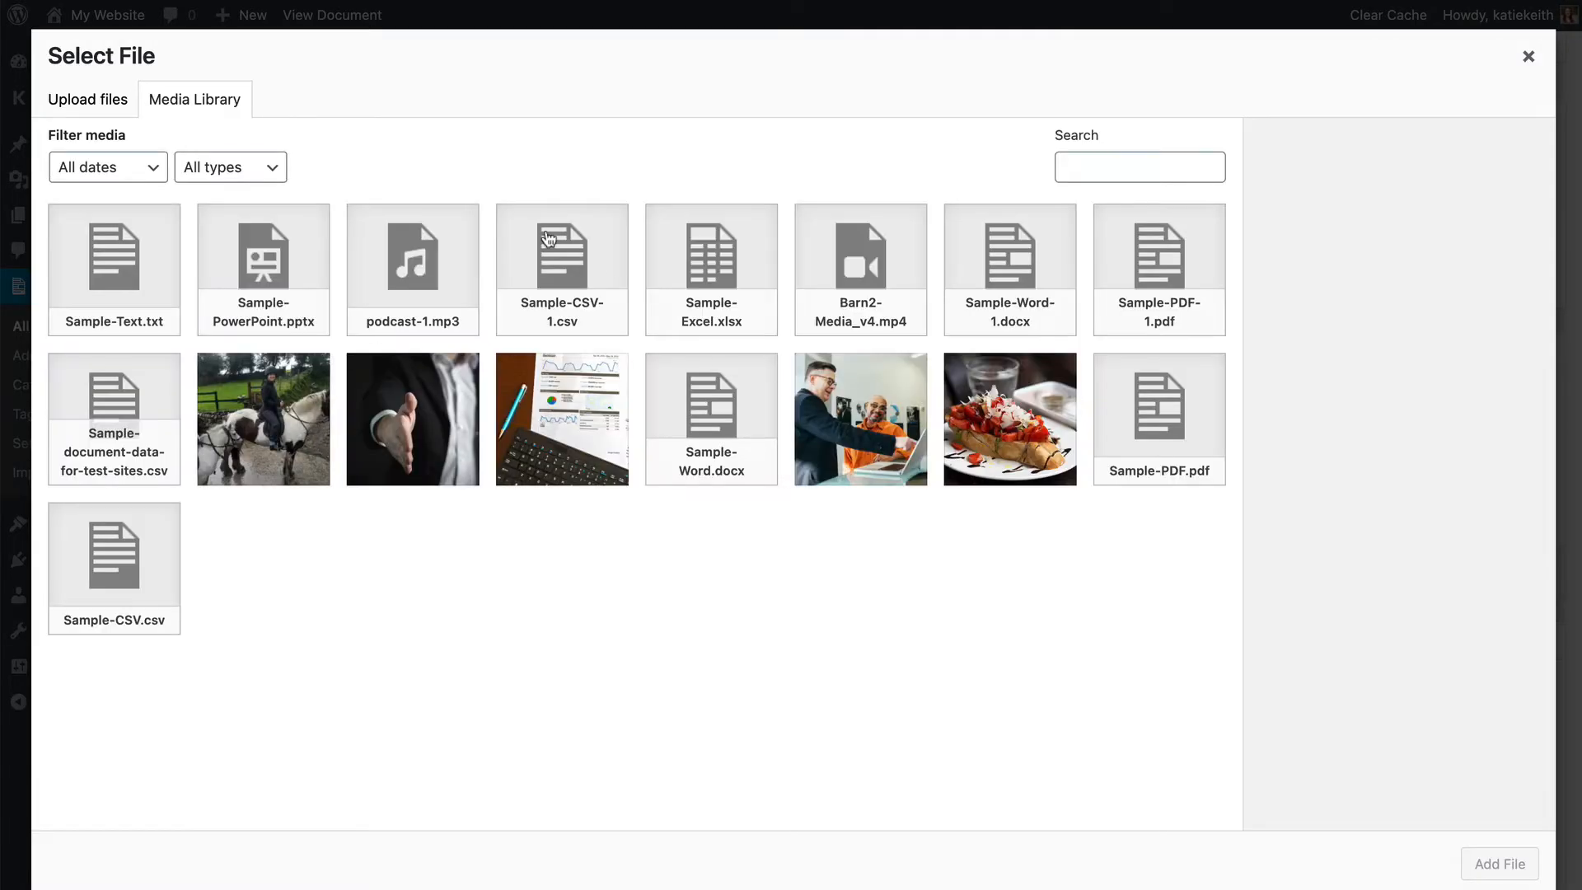
click(87, 99)
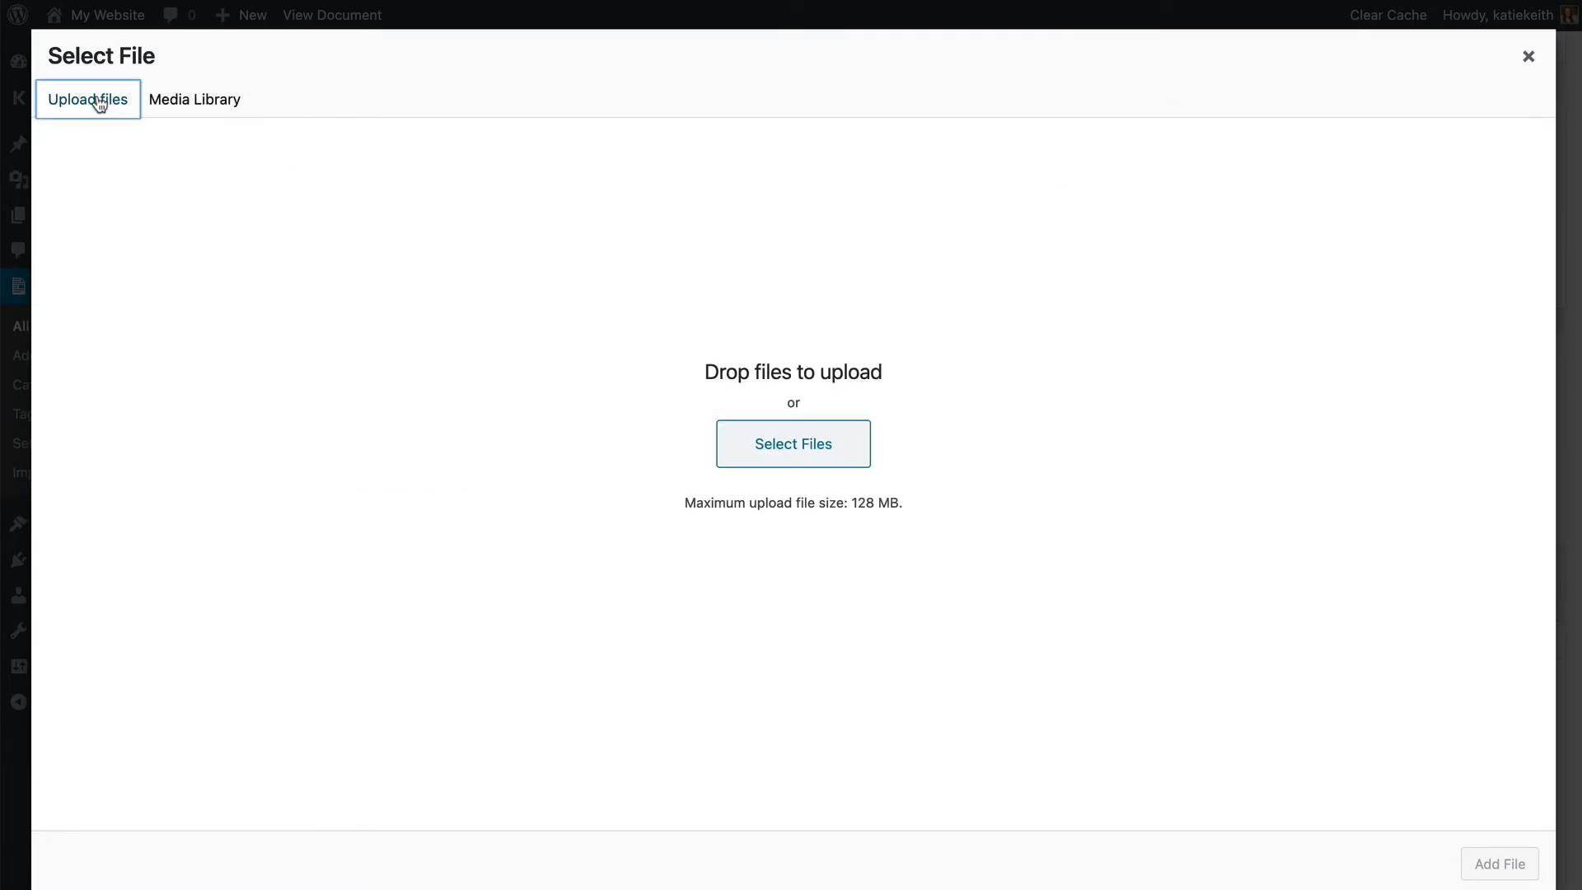
mouse_move(1517, 140)
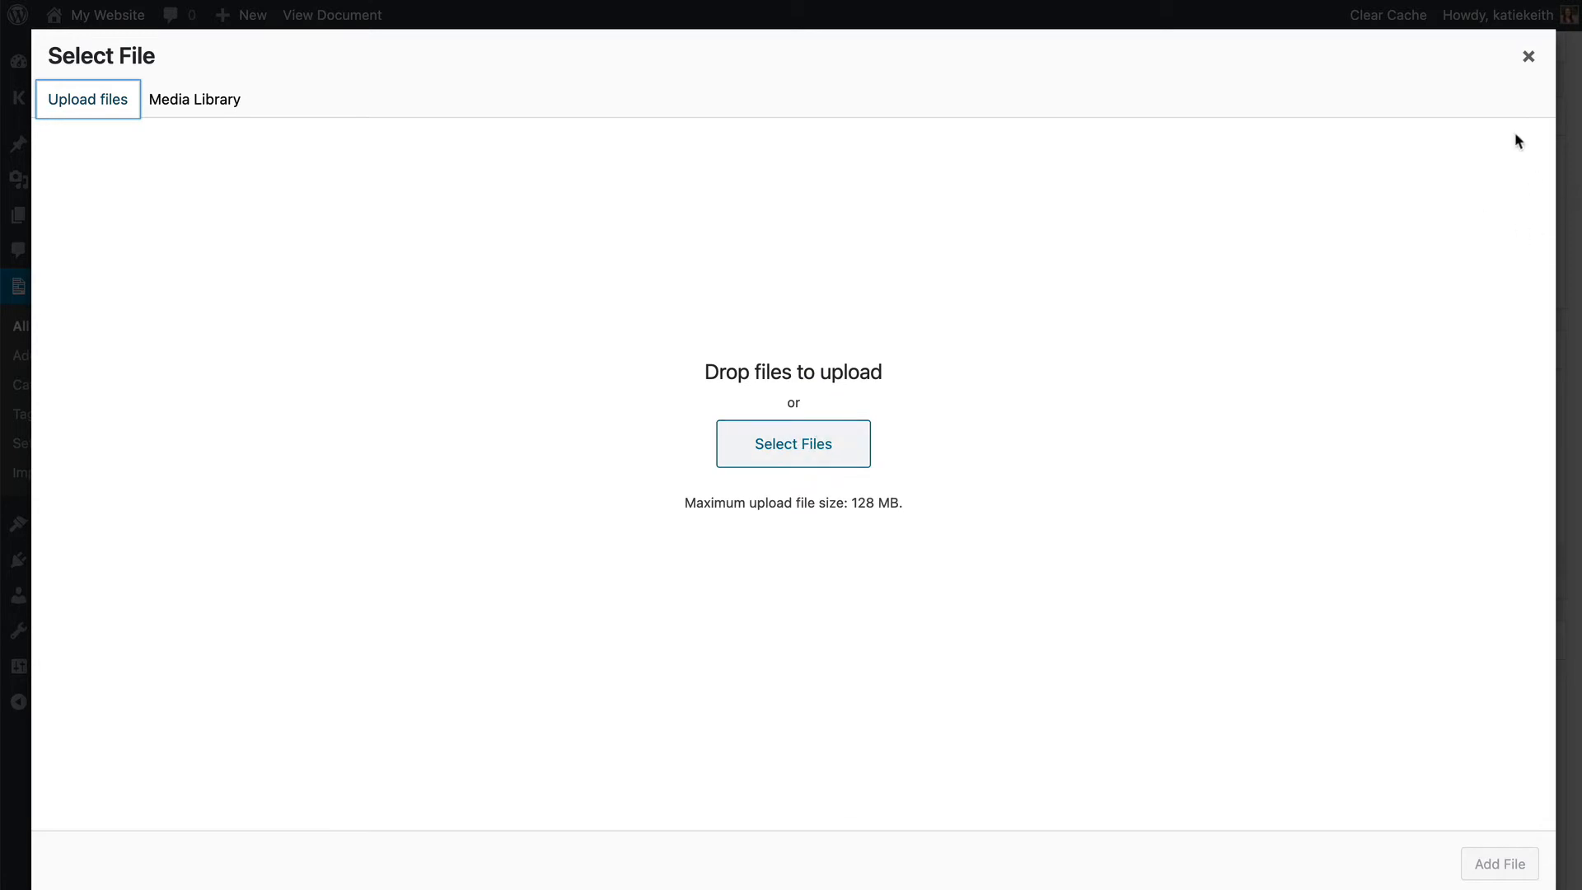
click(1527, 55)
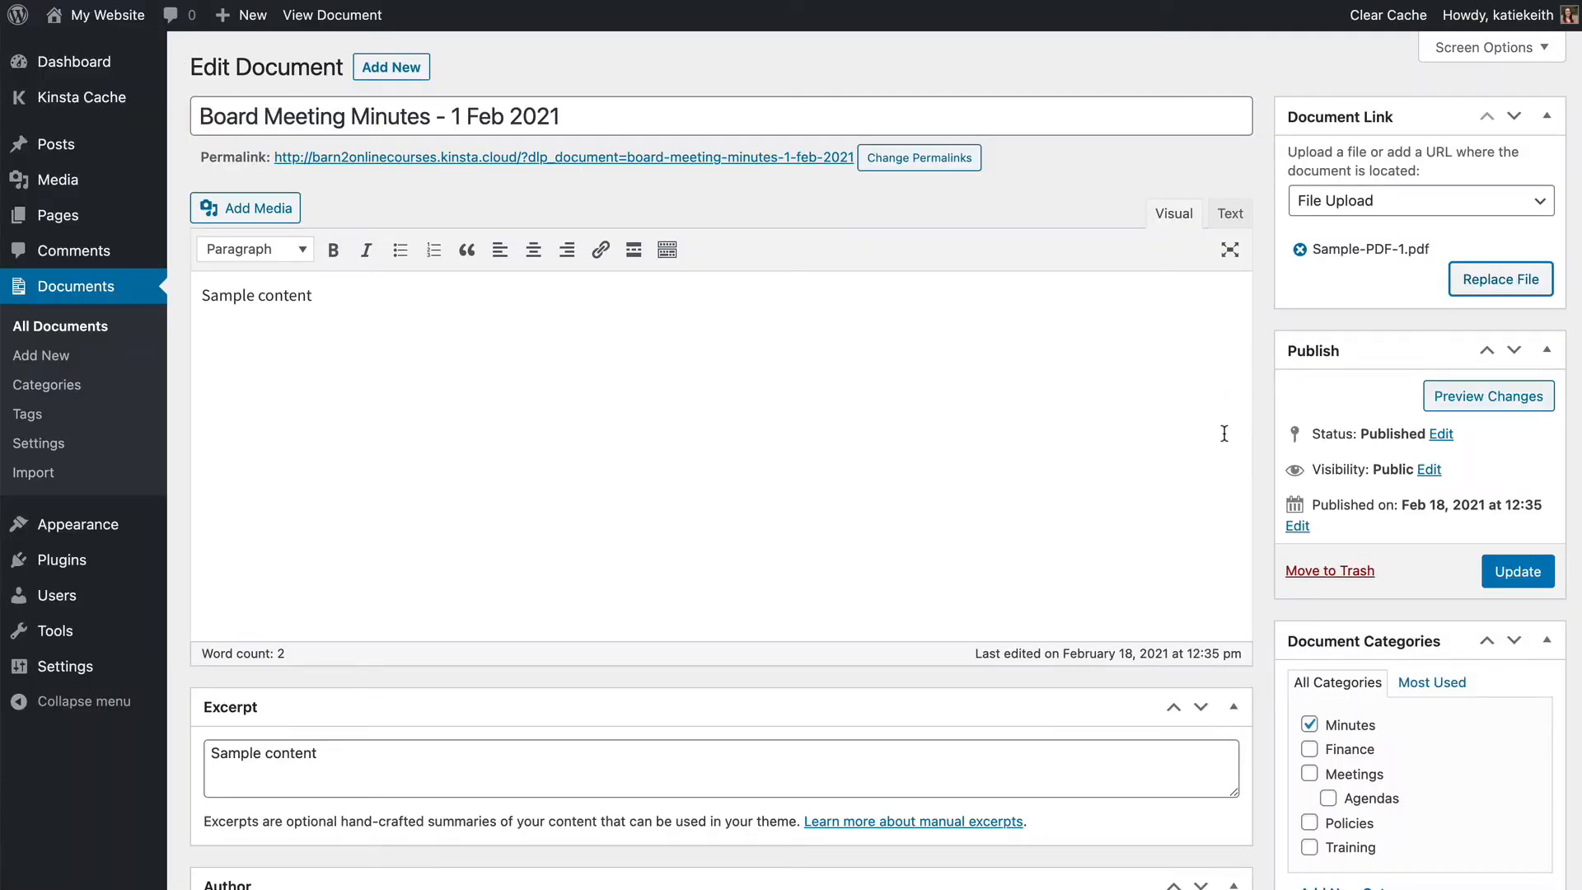
mouse_move(1230, 437)
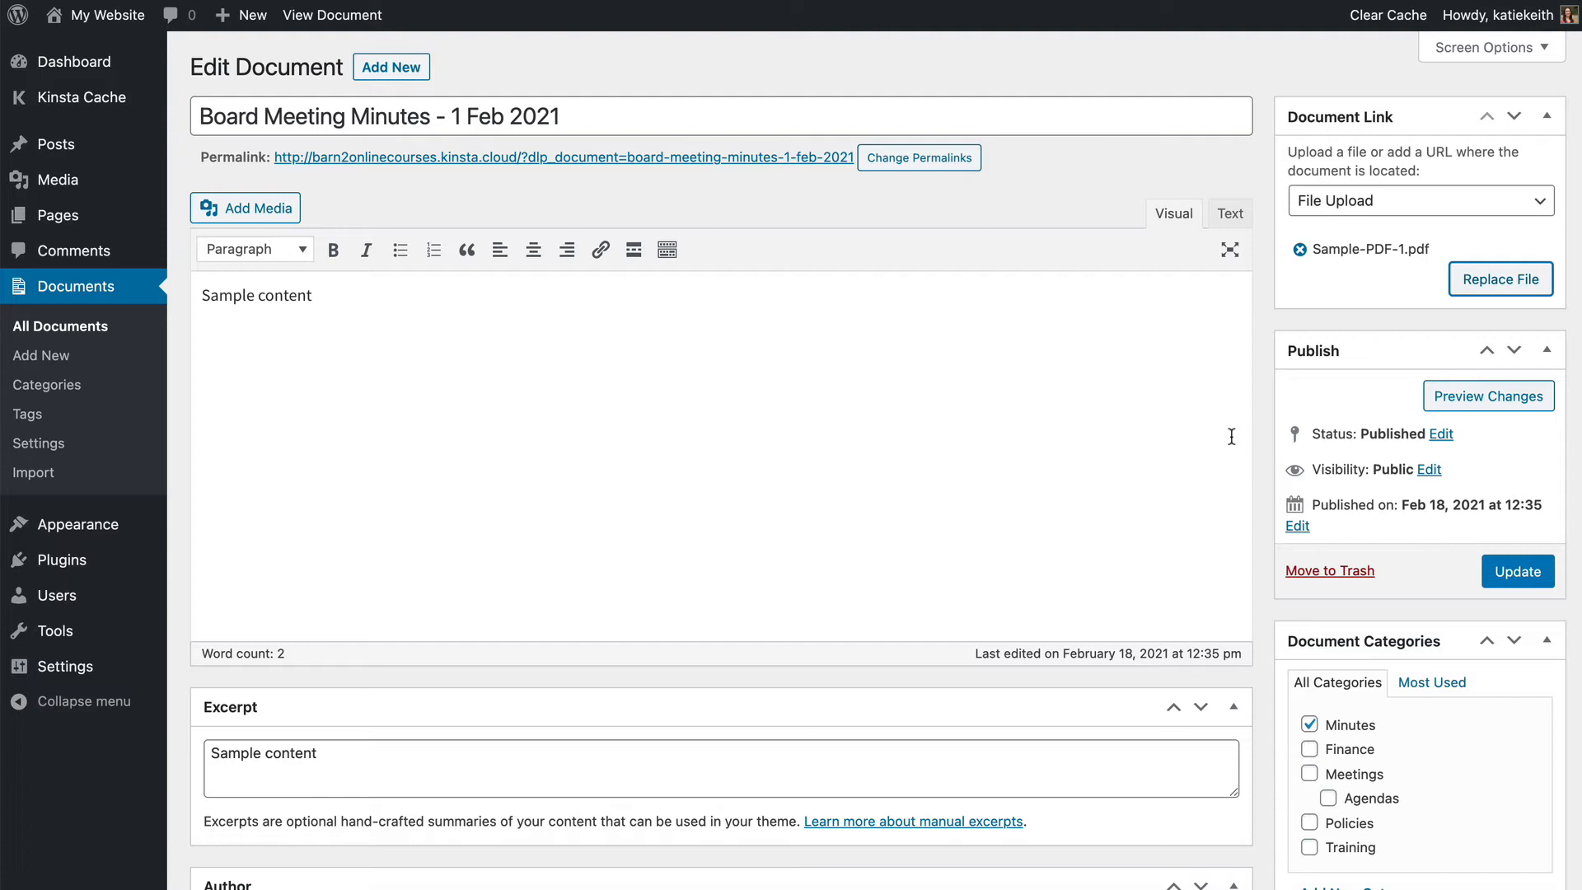
mouse_move(1210, 430)
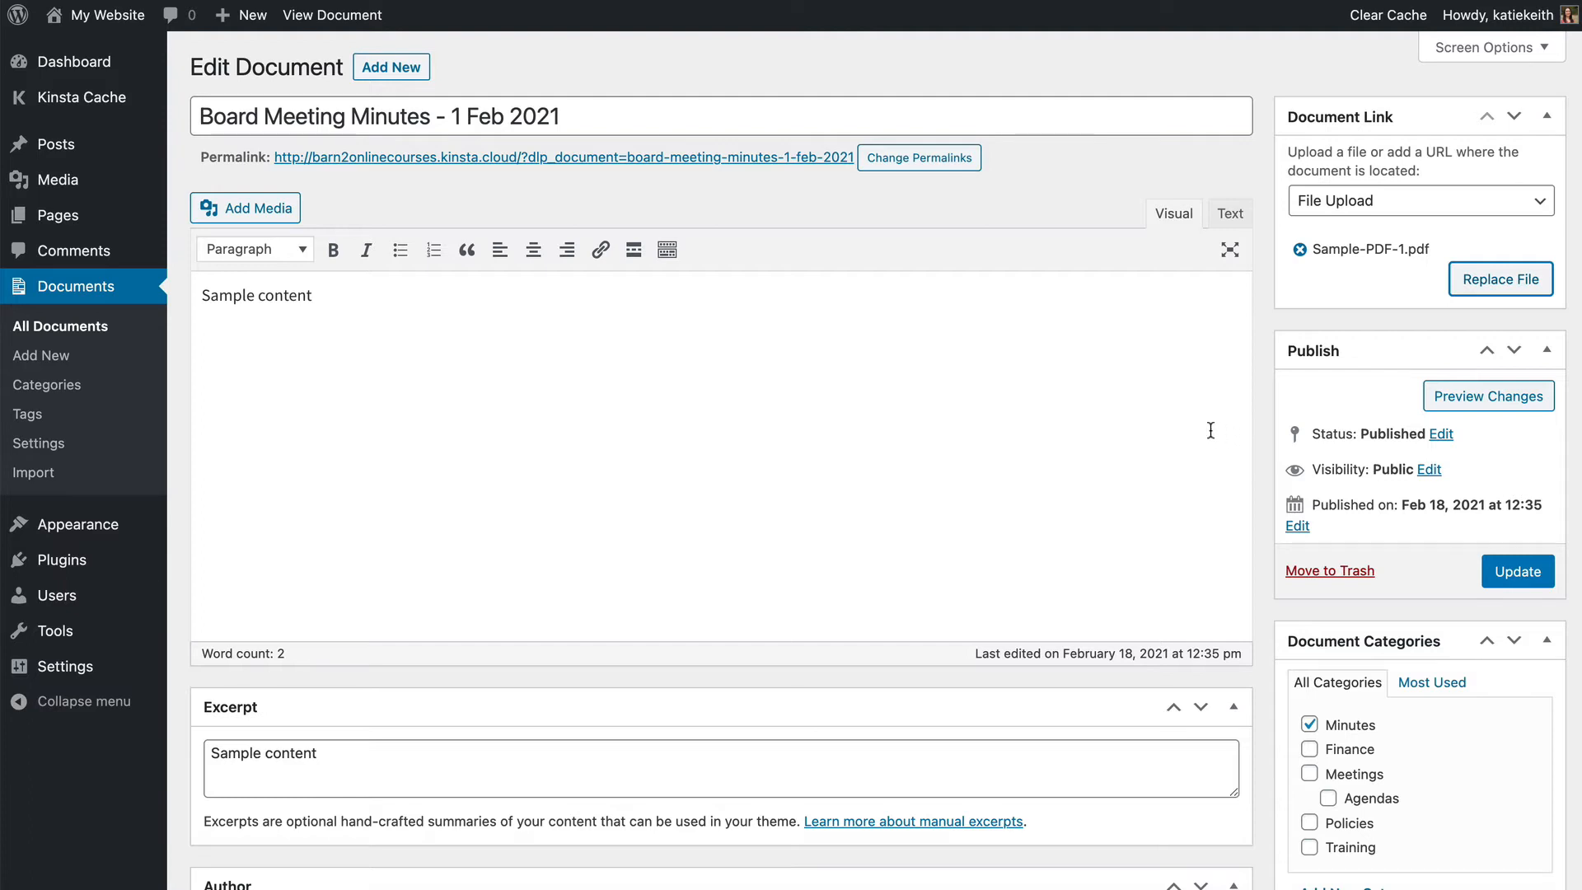
mouse_move(1160, 429)
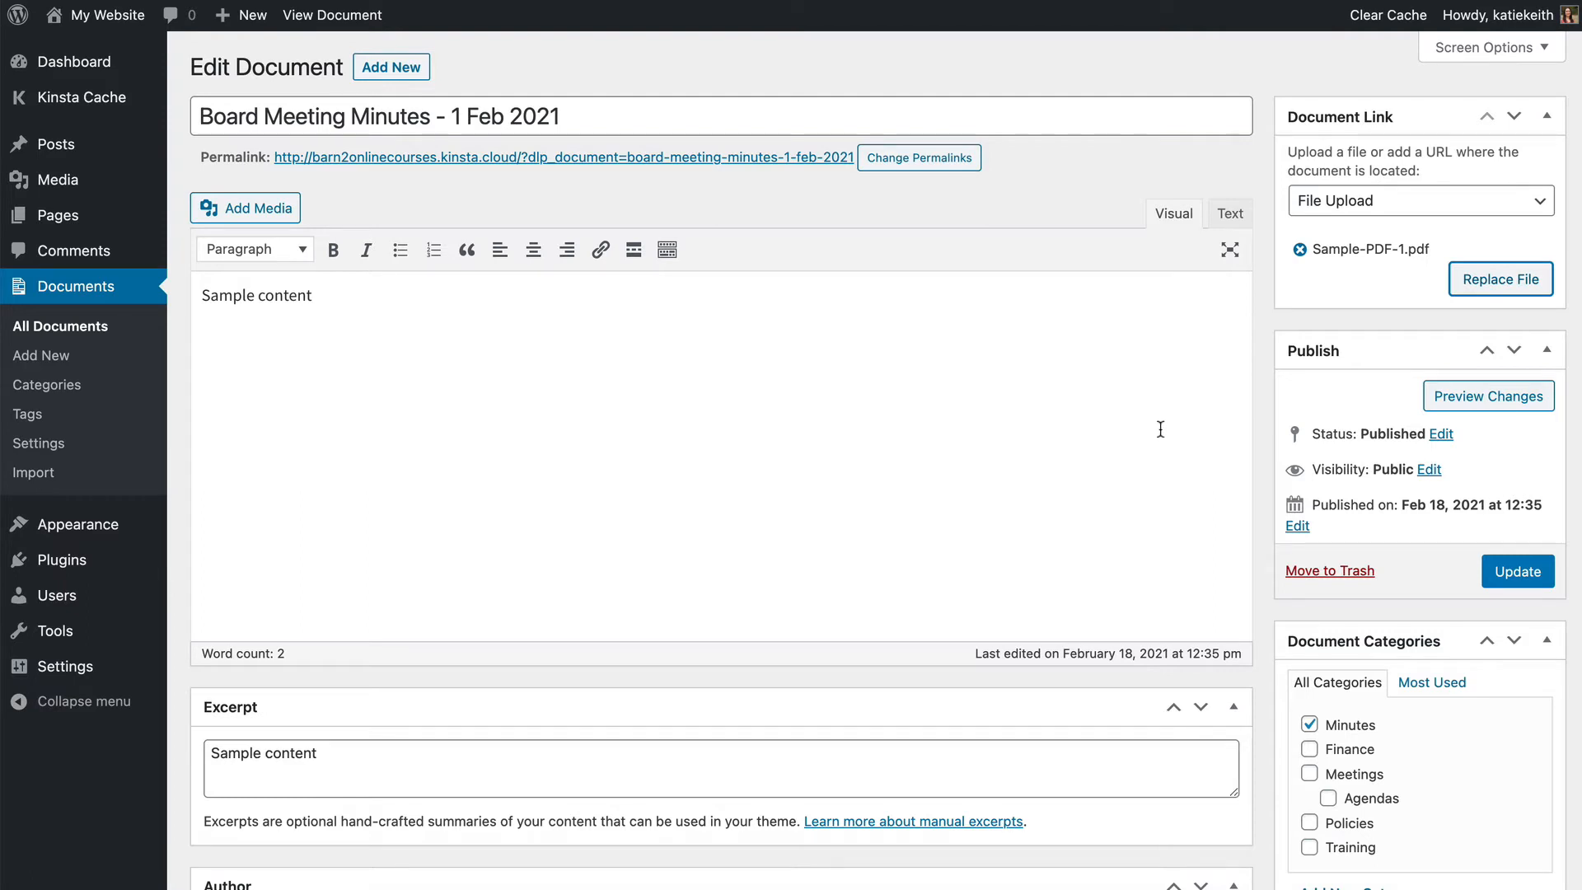
mouse_move(1119, 434)
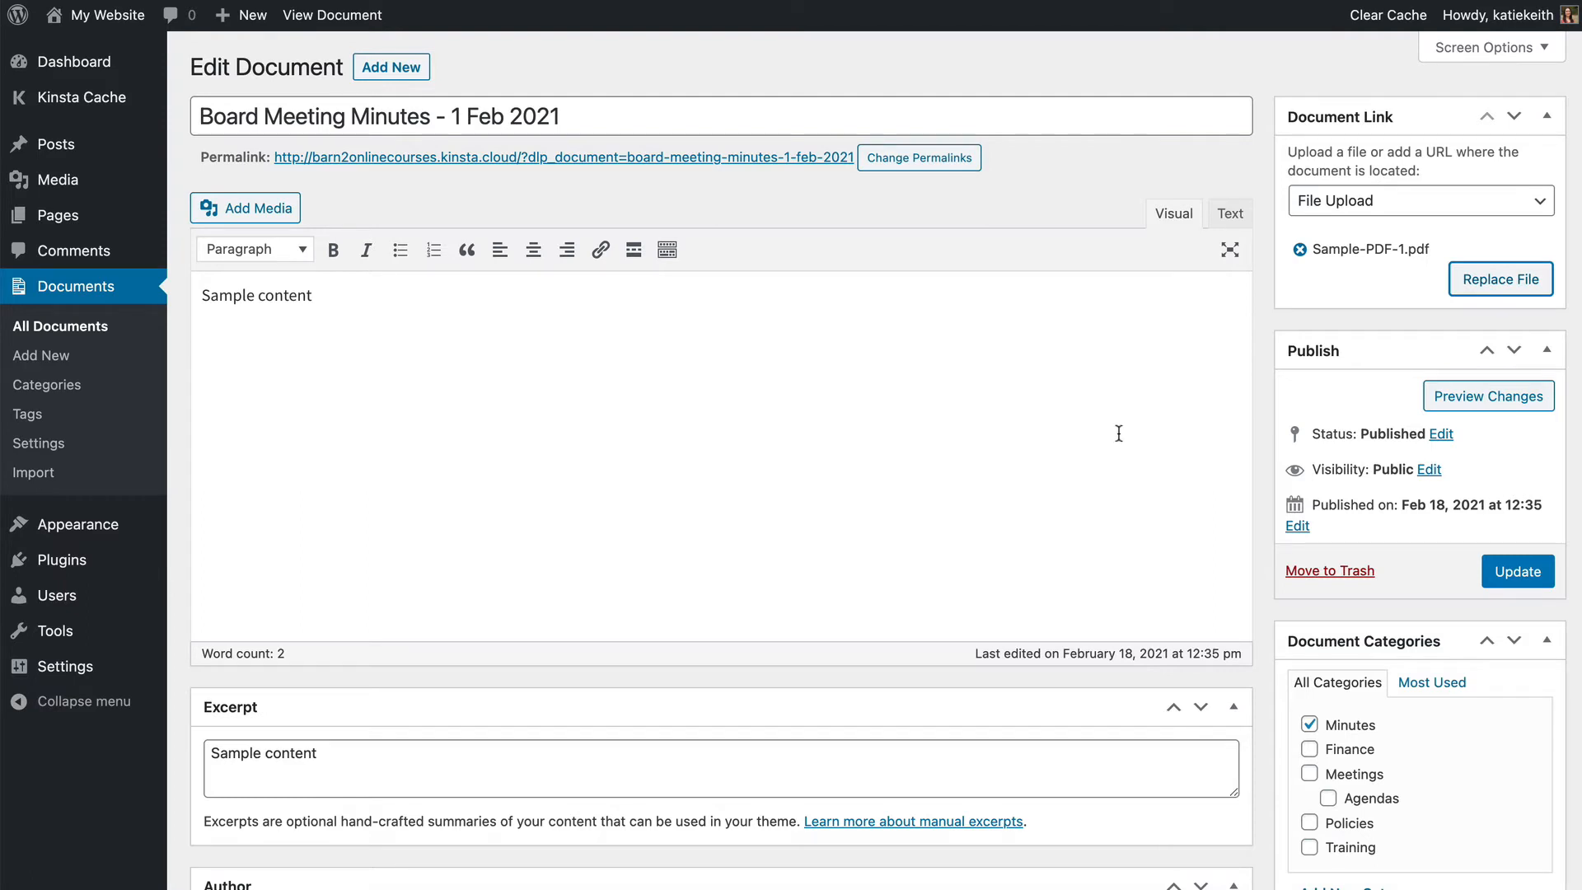
mouse_move(97, 549)
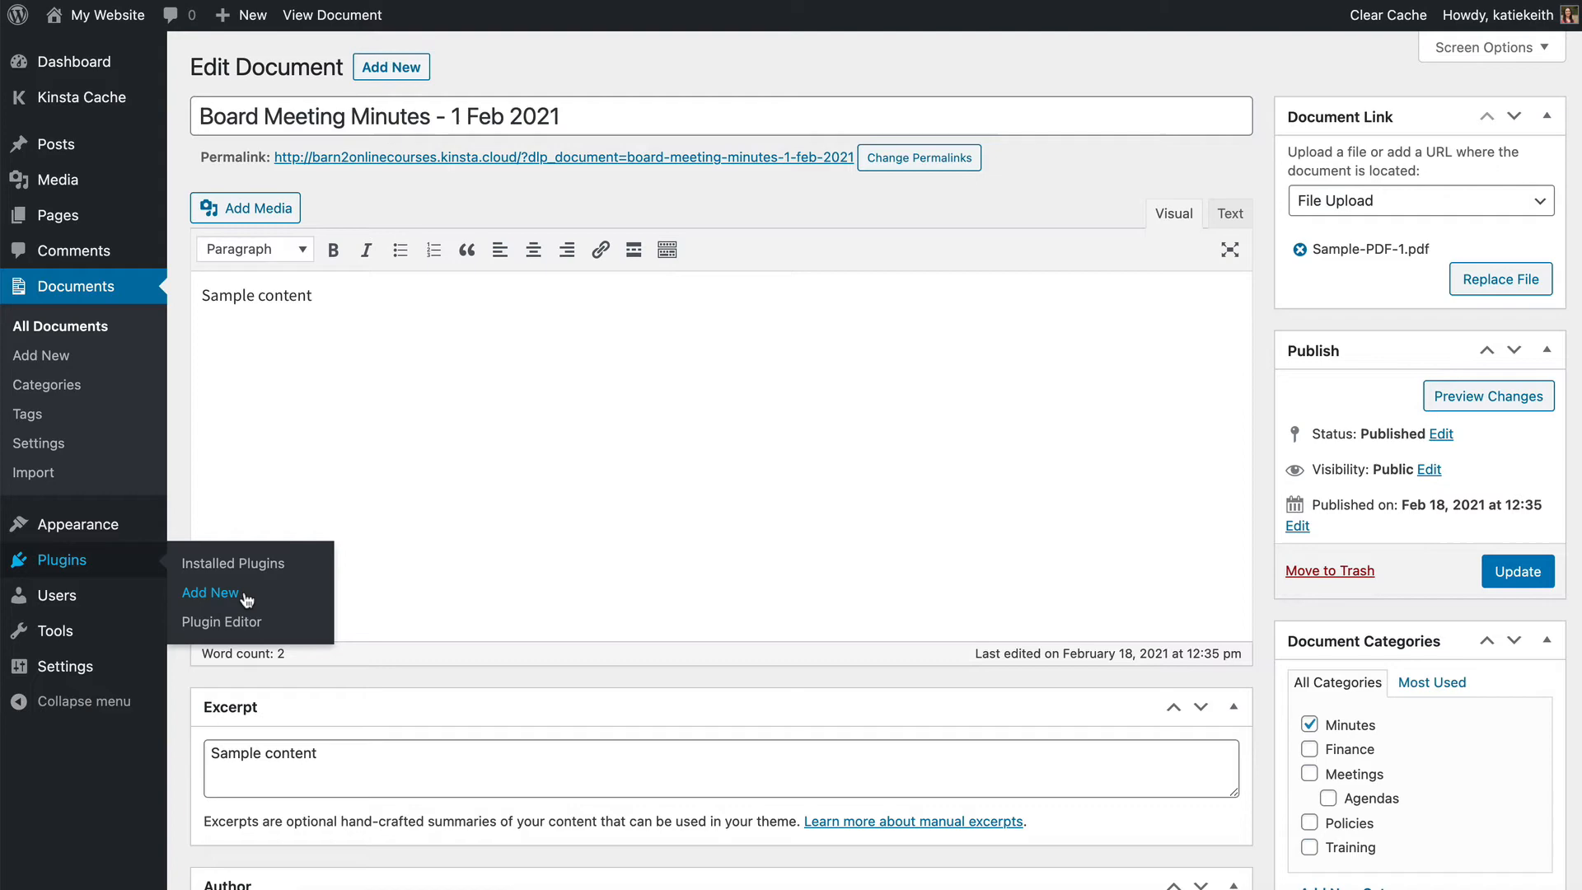
Search the plugin directory for 'enable media replace', then install and activate Enable Media Replace
click(210, 592)
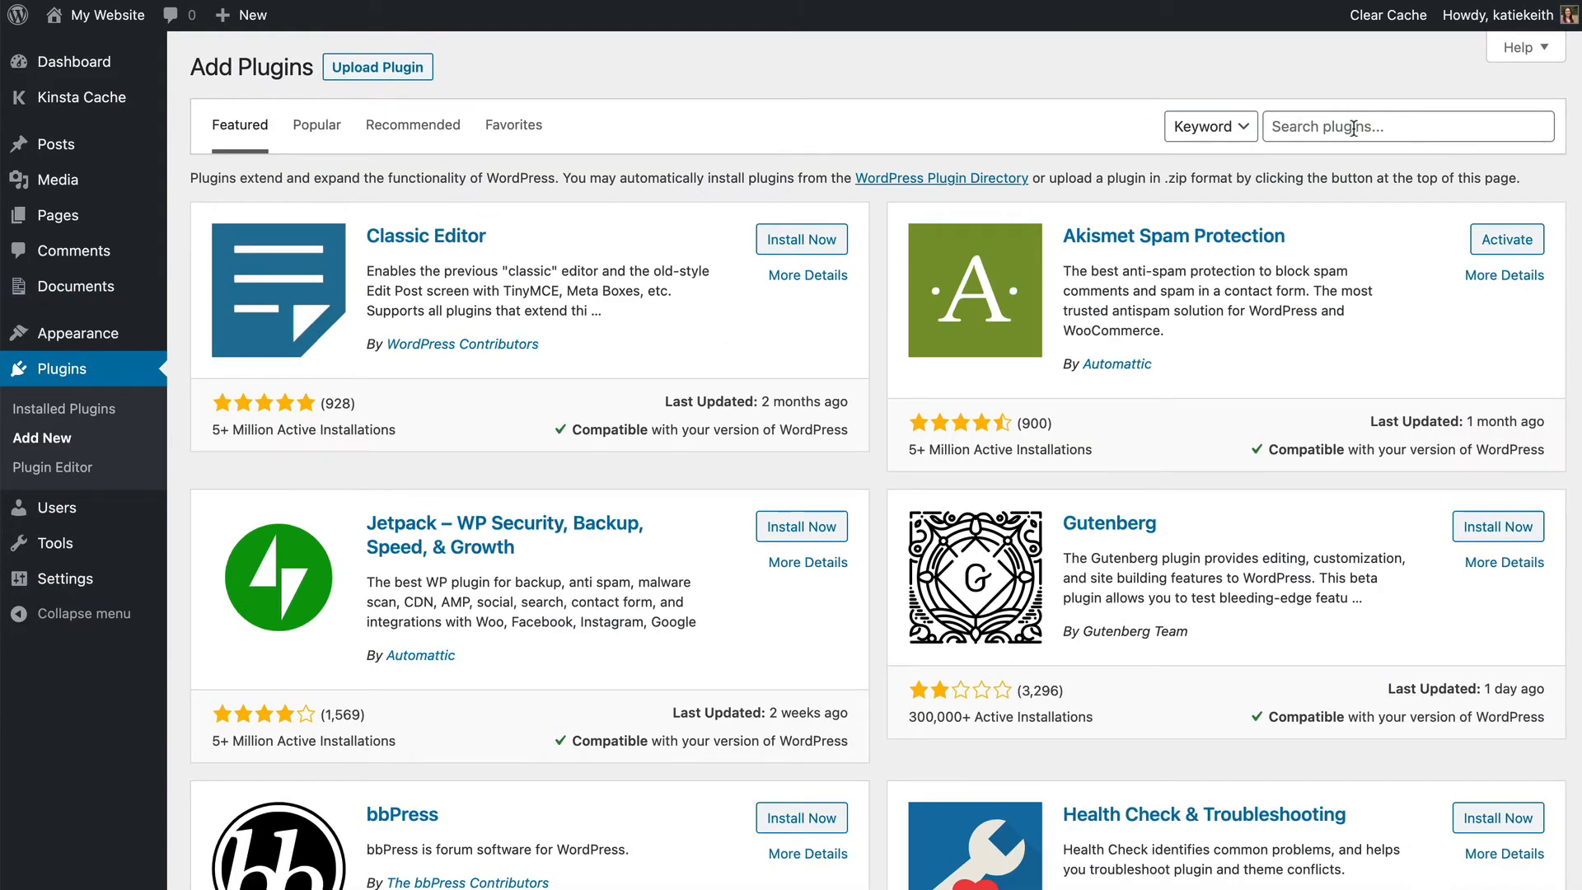
text(enable media replace)
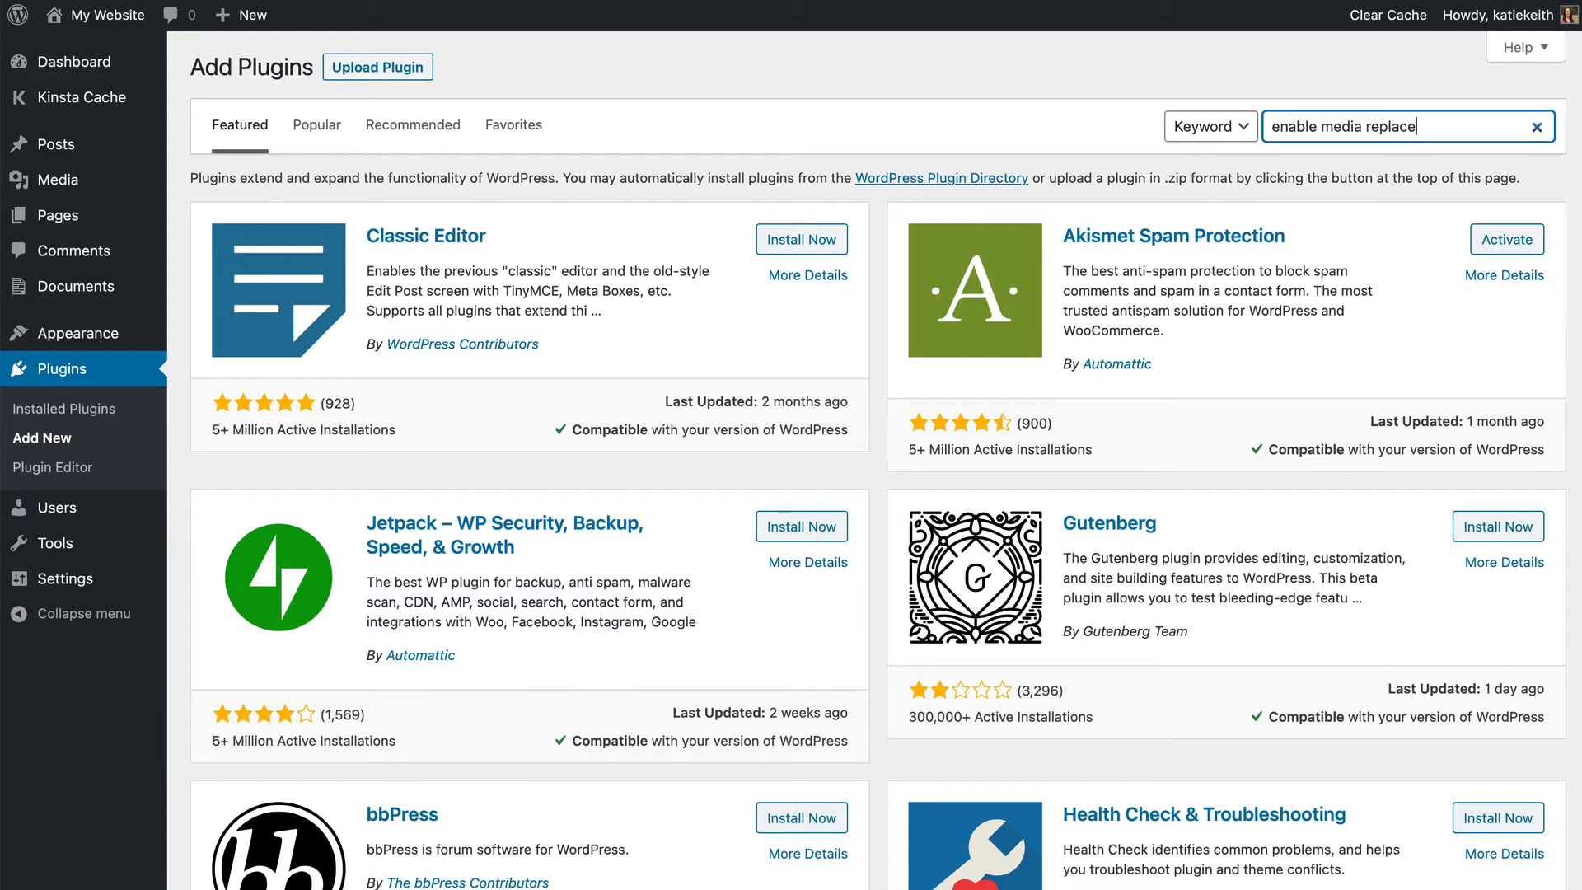
key(Enter)
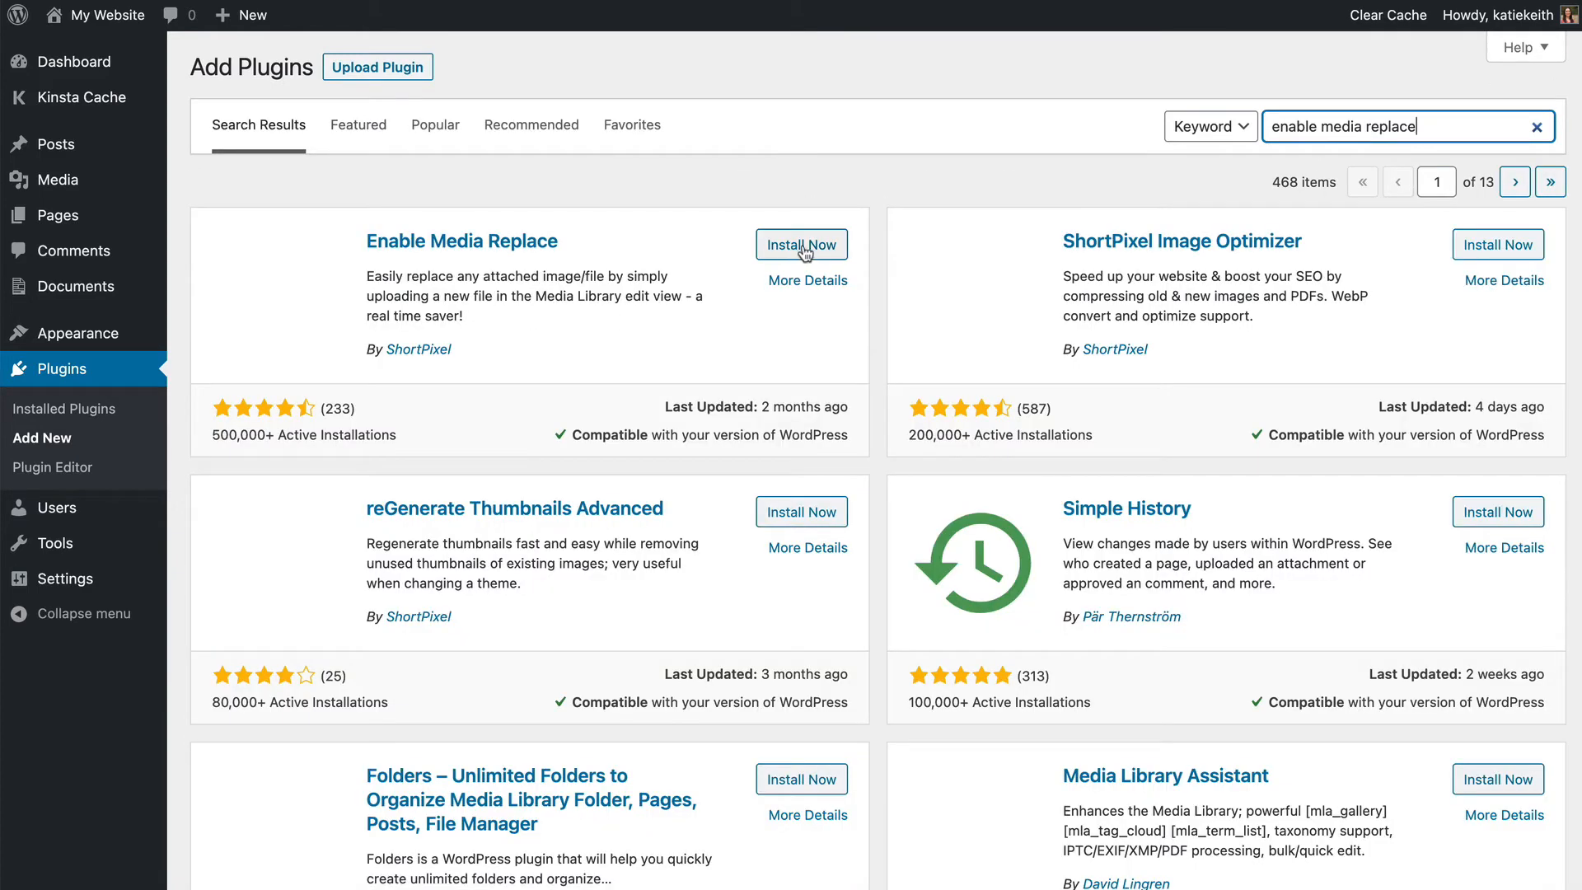
click(800, 245)
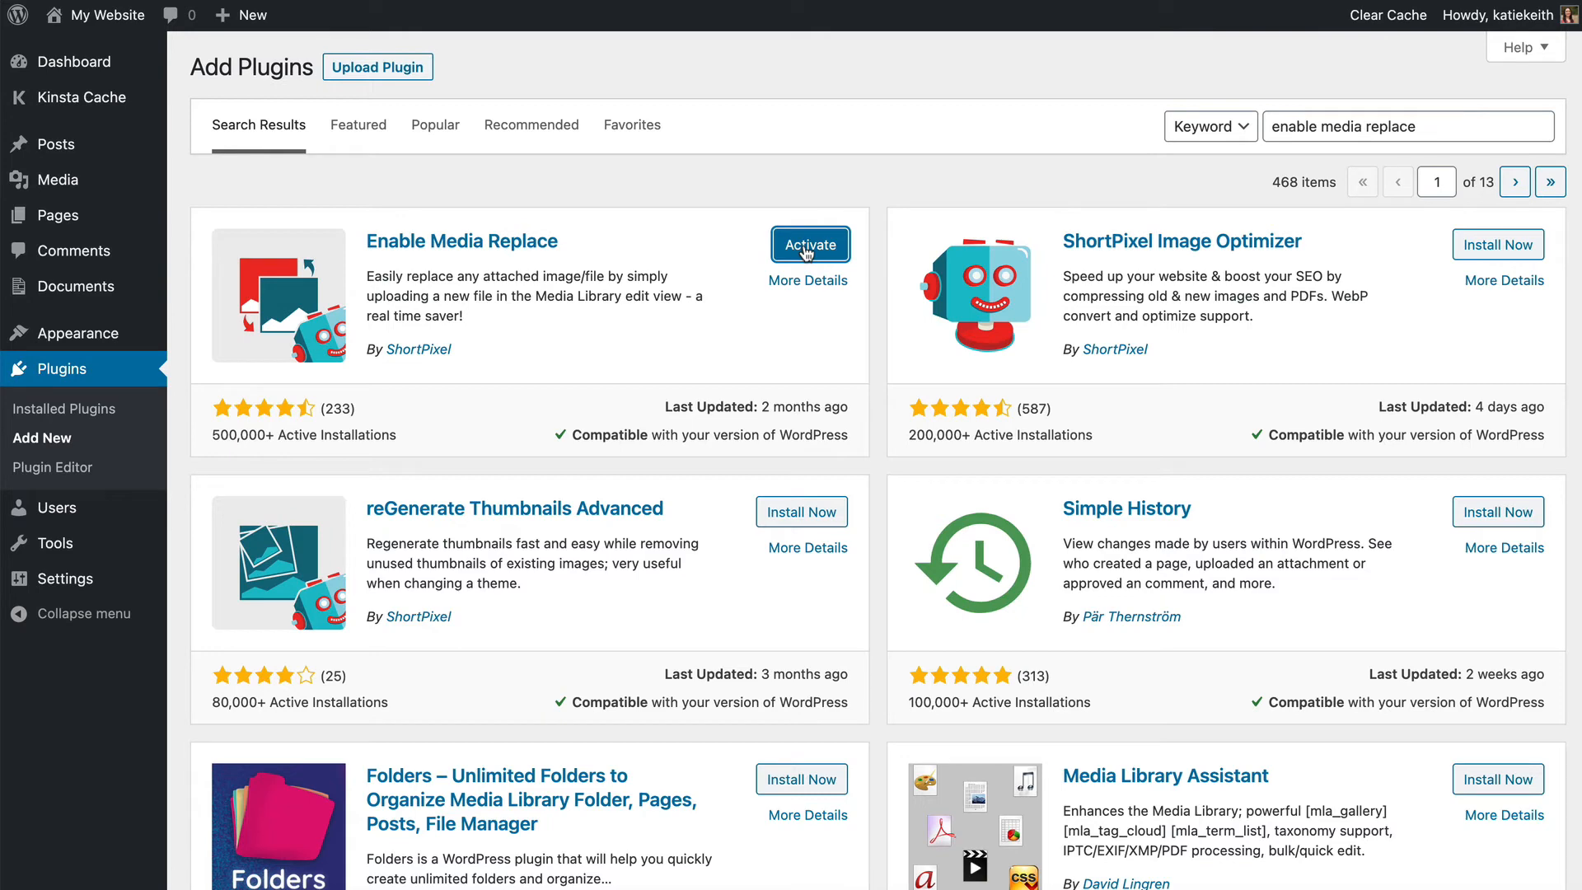
click(810, 245)
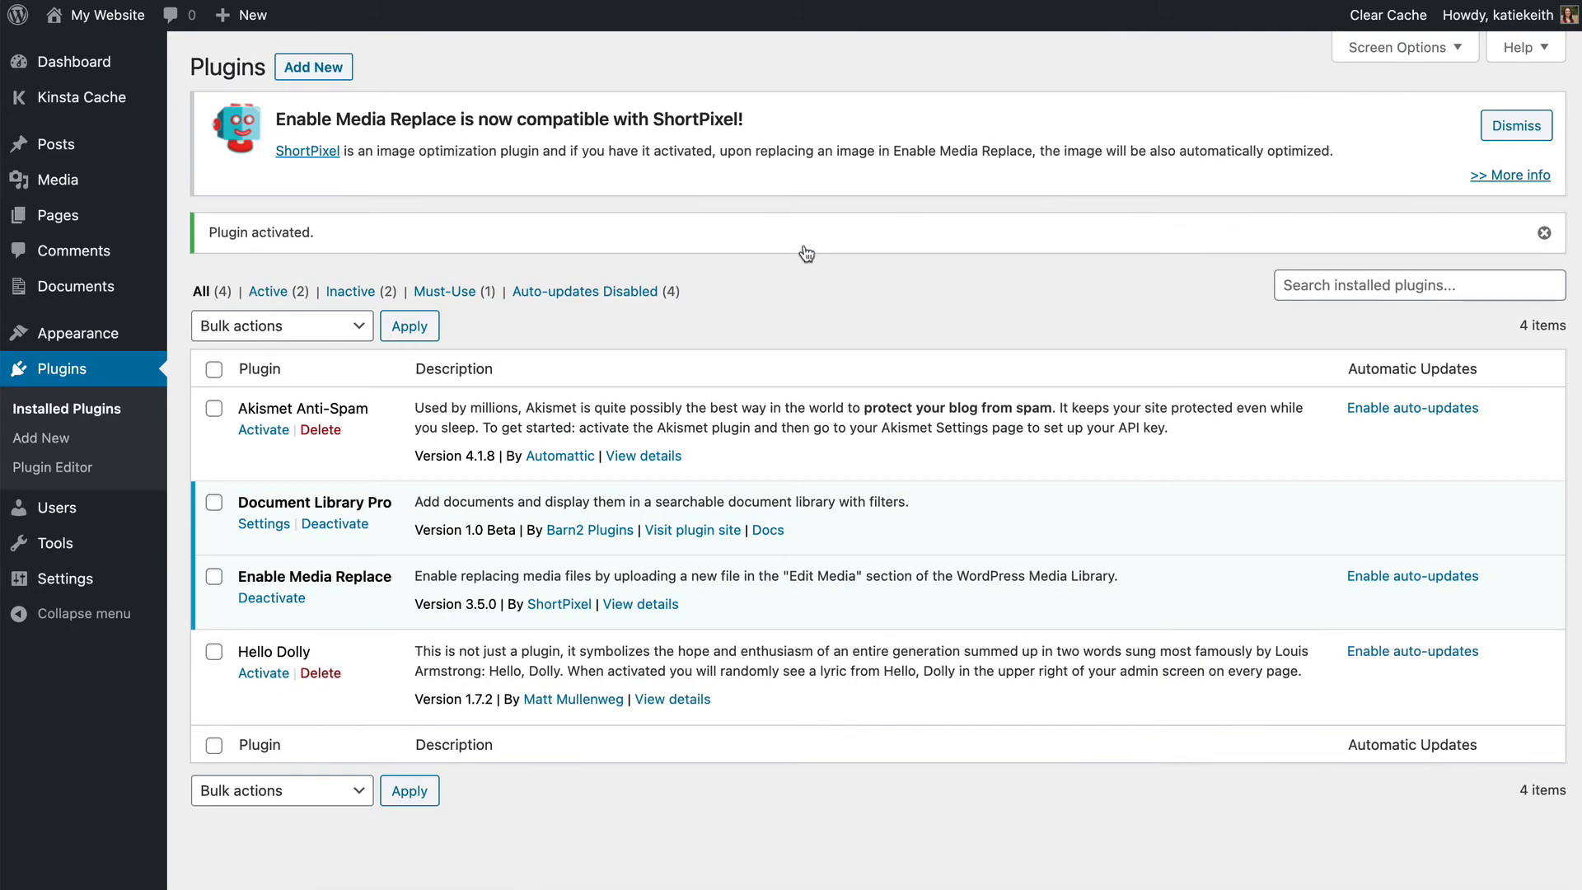
mouse_move(56, 180)
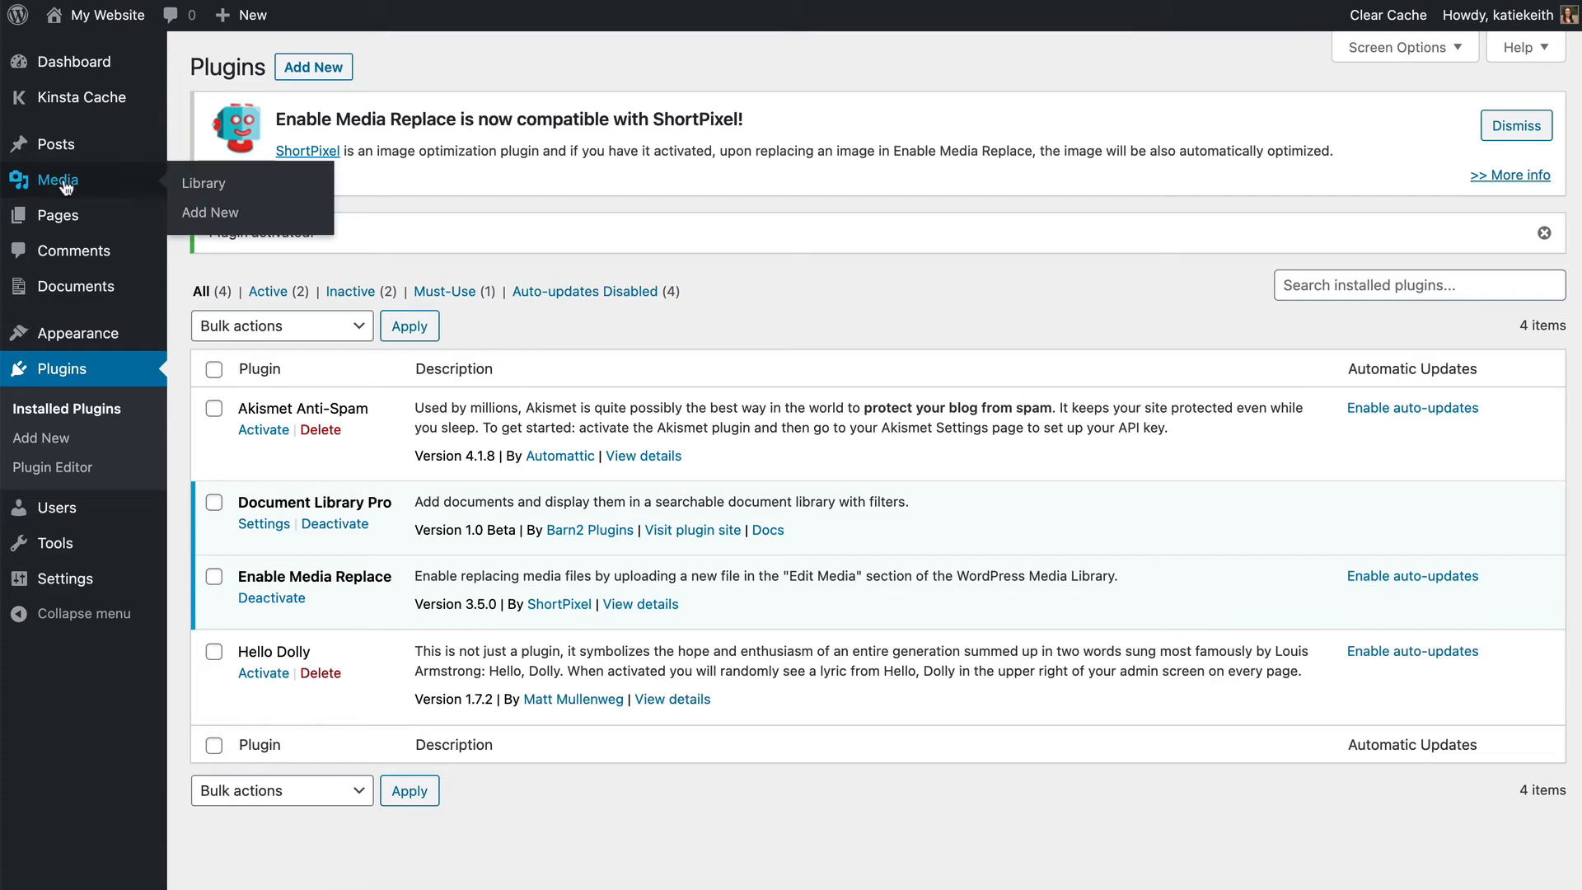
Open Sample-PowerPoint.pptx from the Media Library
click(204, 183)
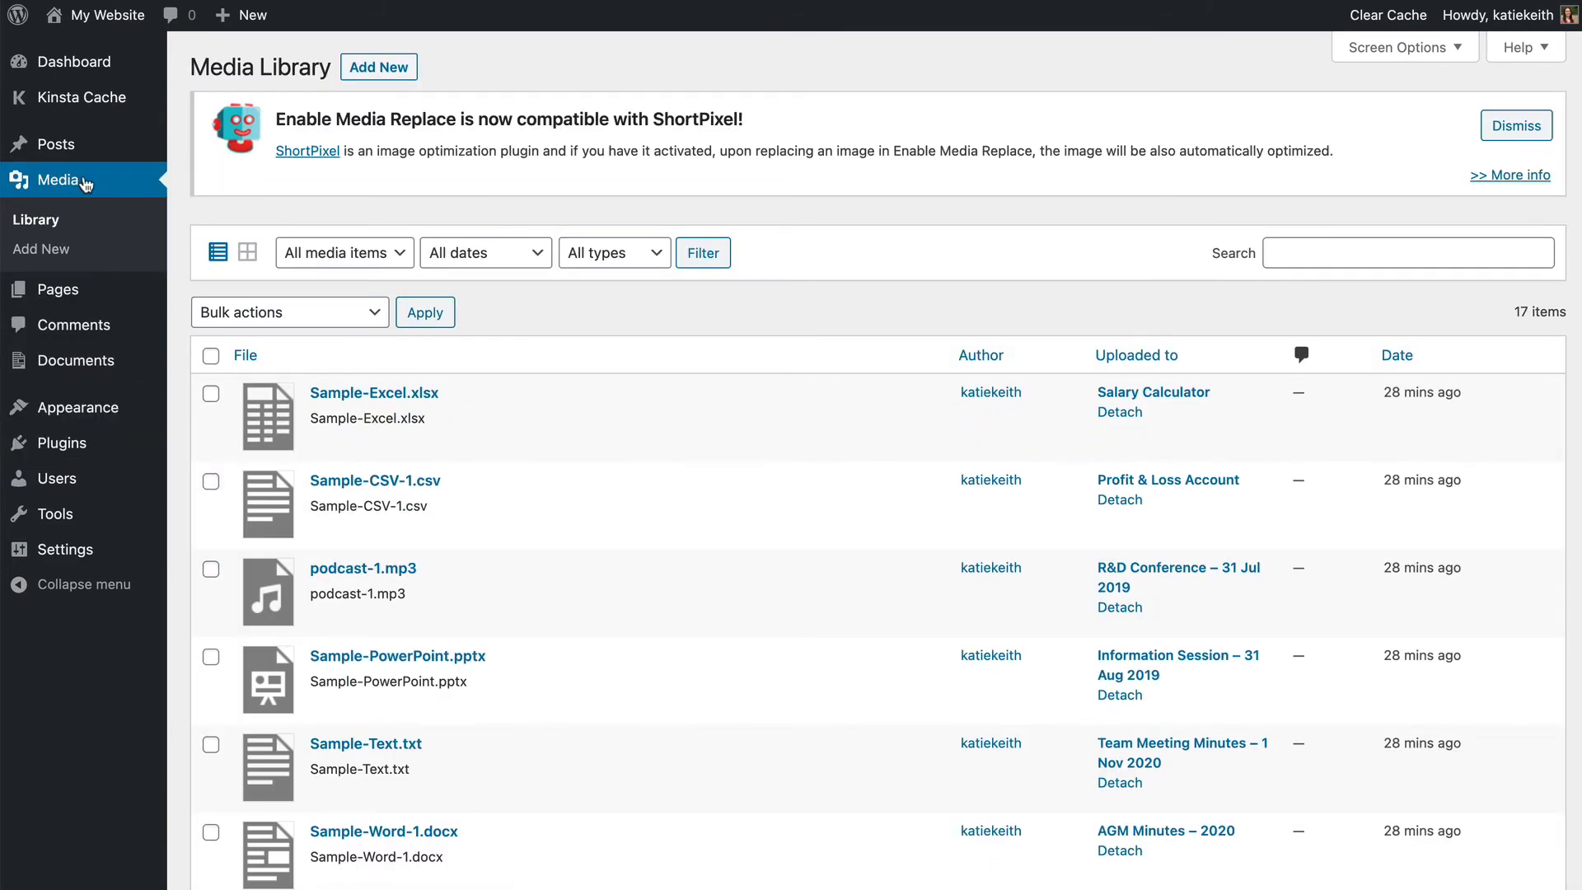
mouse_move(477, 392)
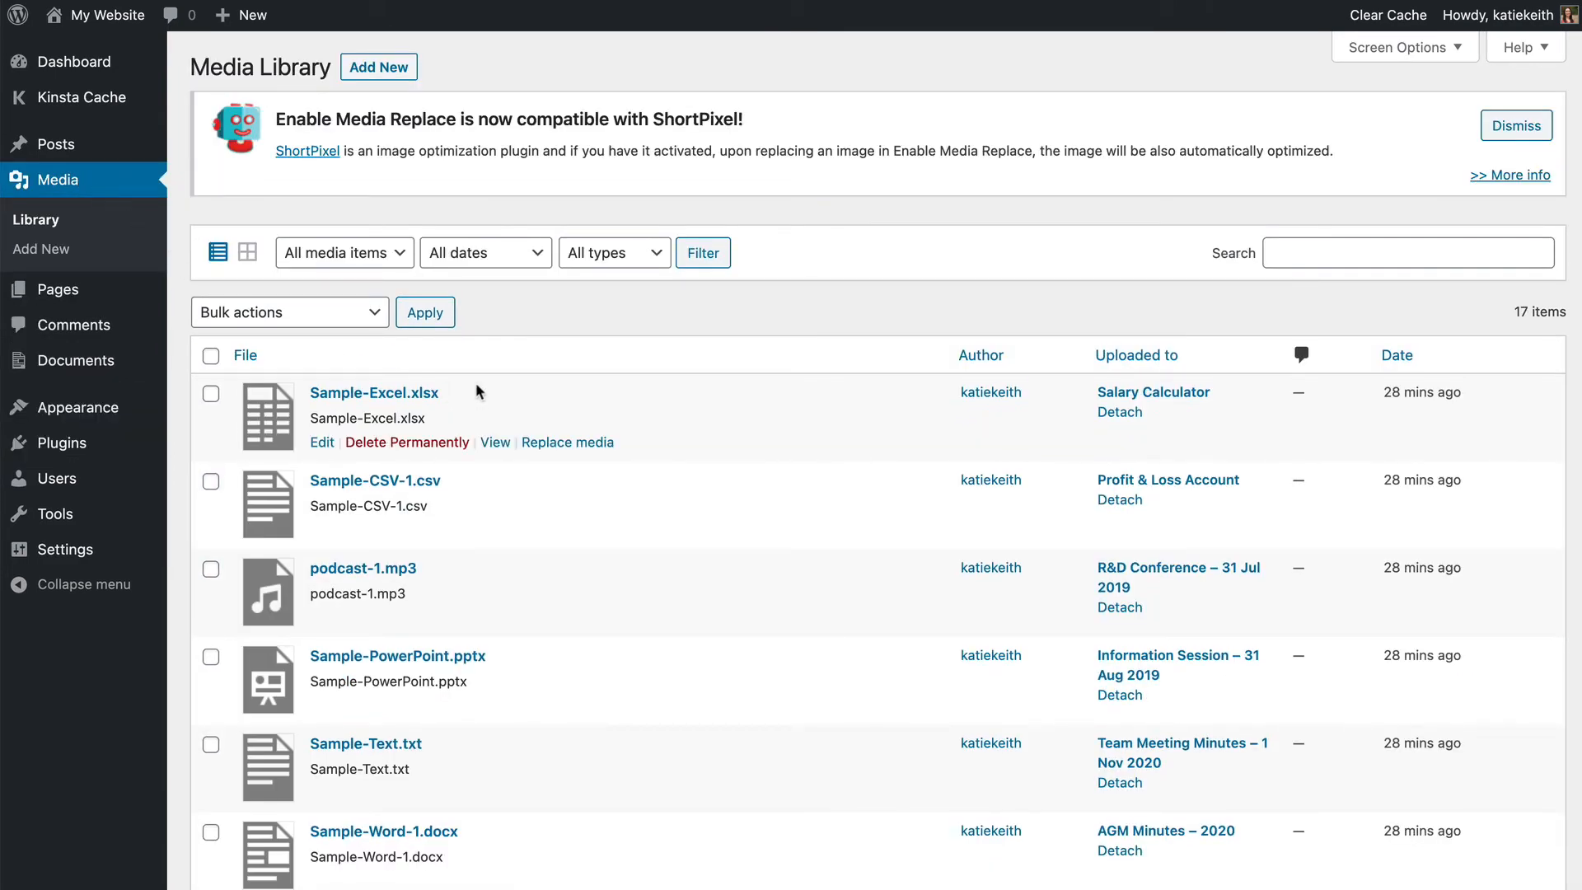
scroll(down, 3)
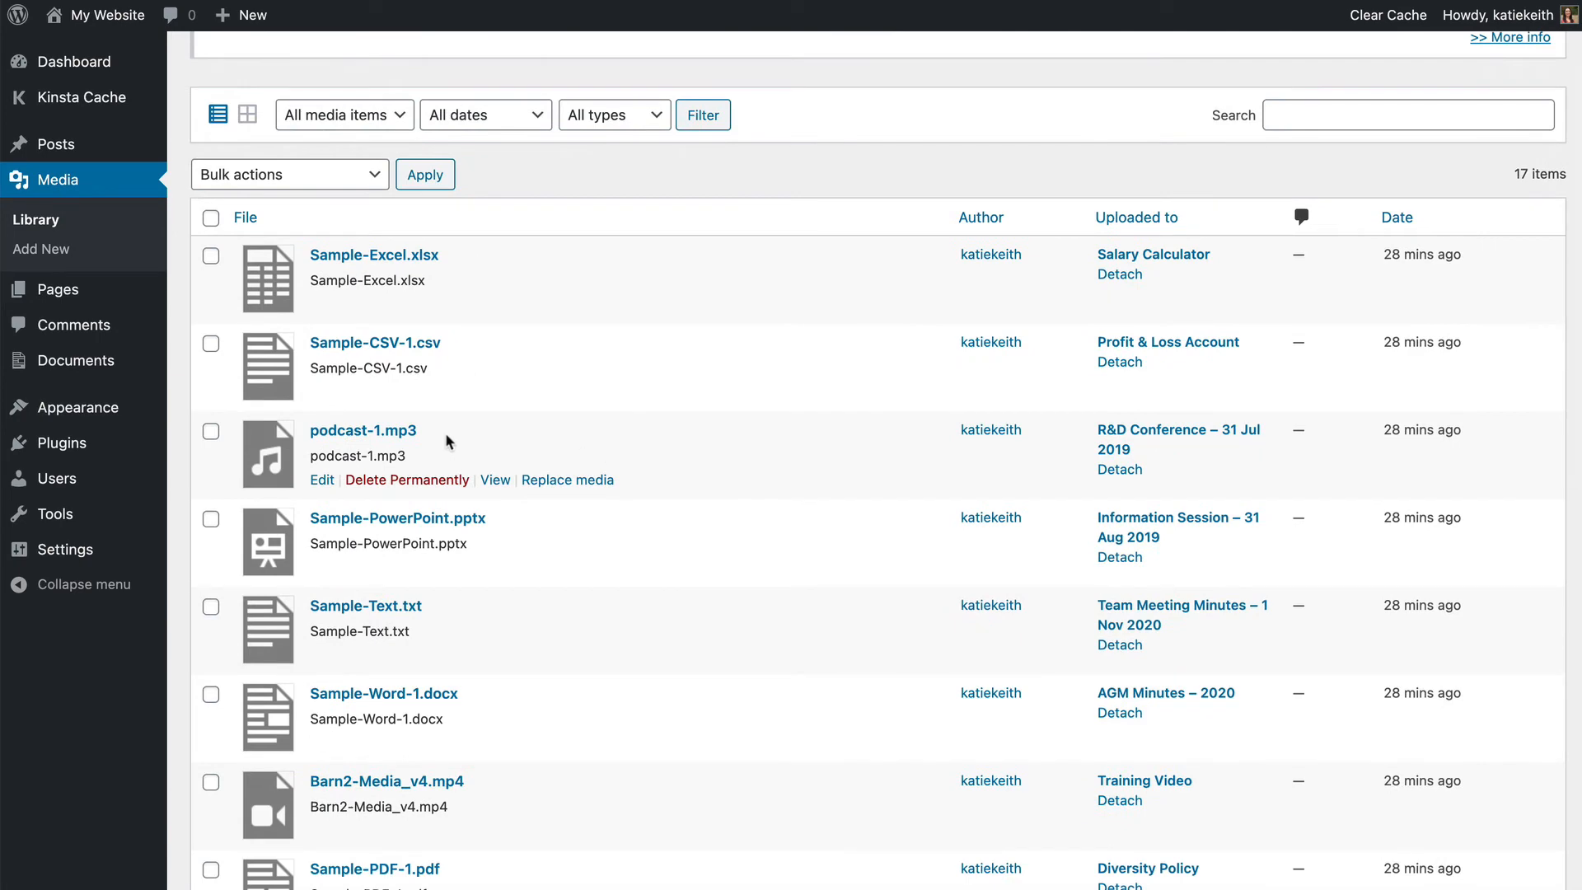
mouse_move(363, 529)
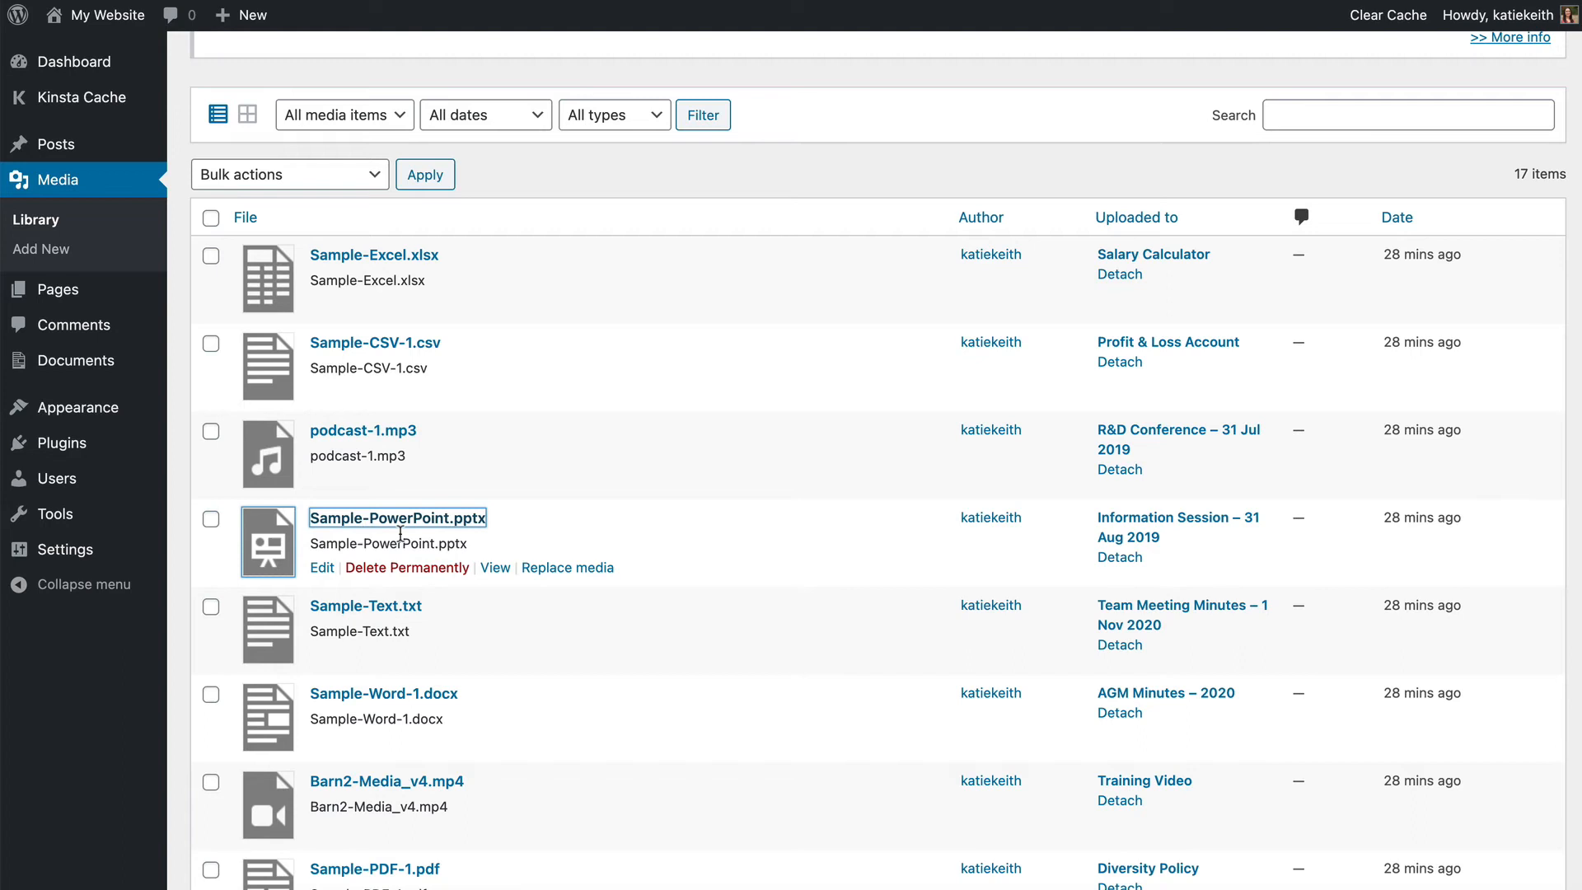
click(321, 568)
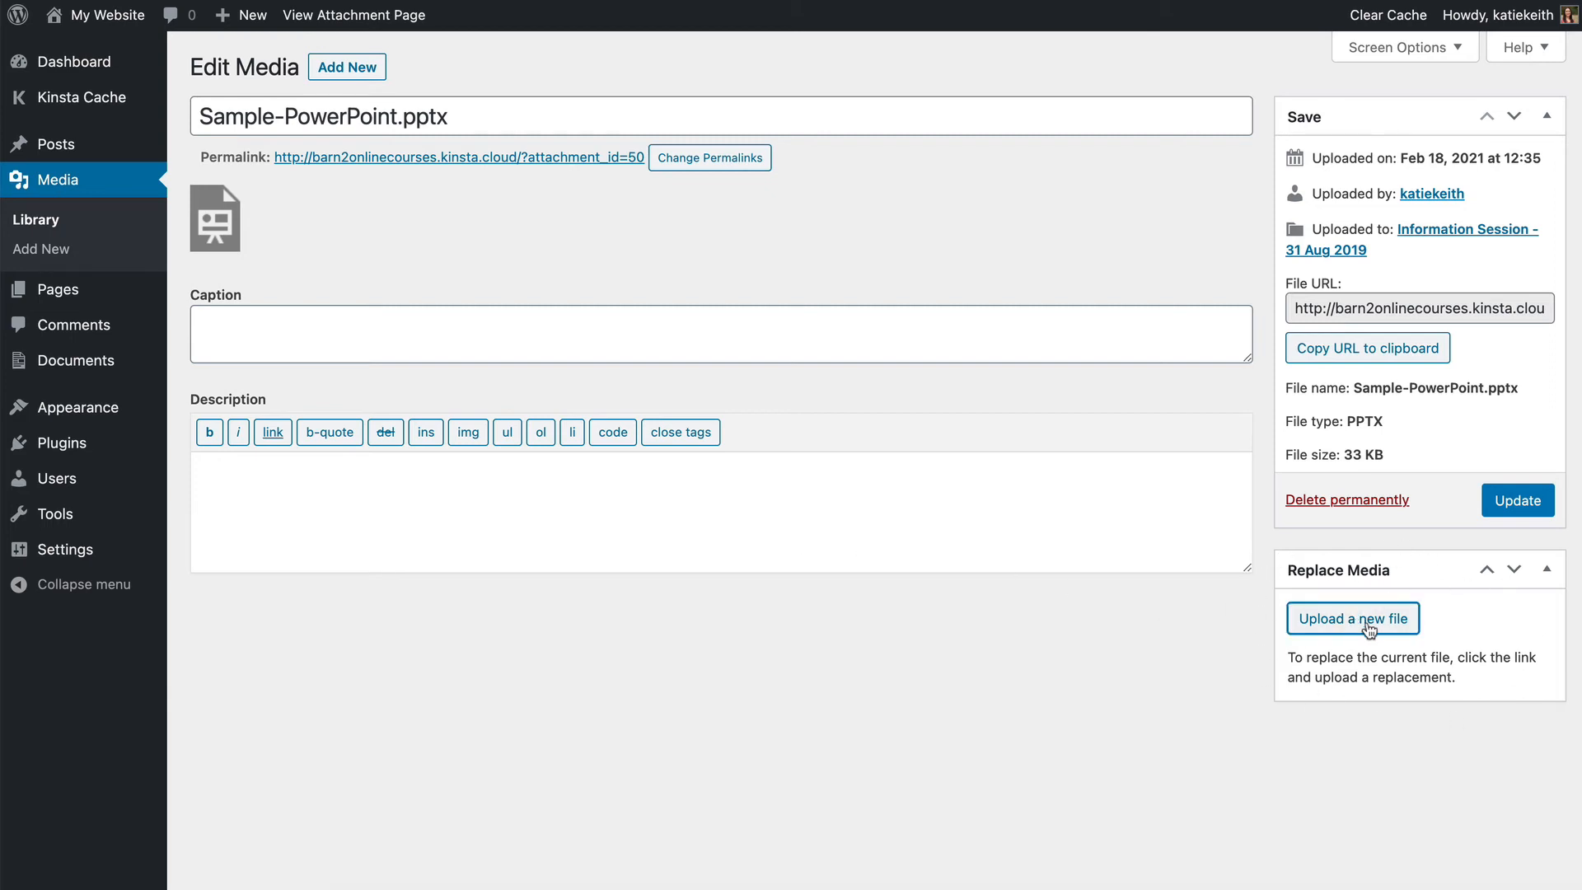
Choose 'Upload a new file' to replace Sample-PowerPoint.pptx
click(1353, 618)
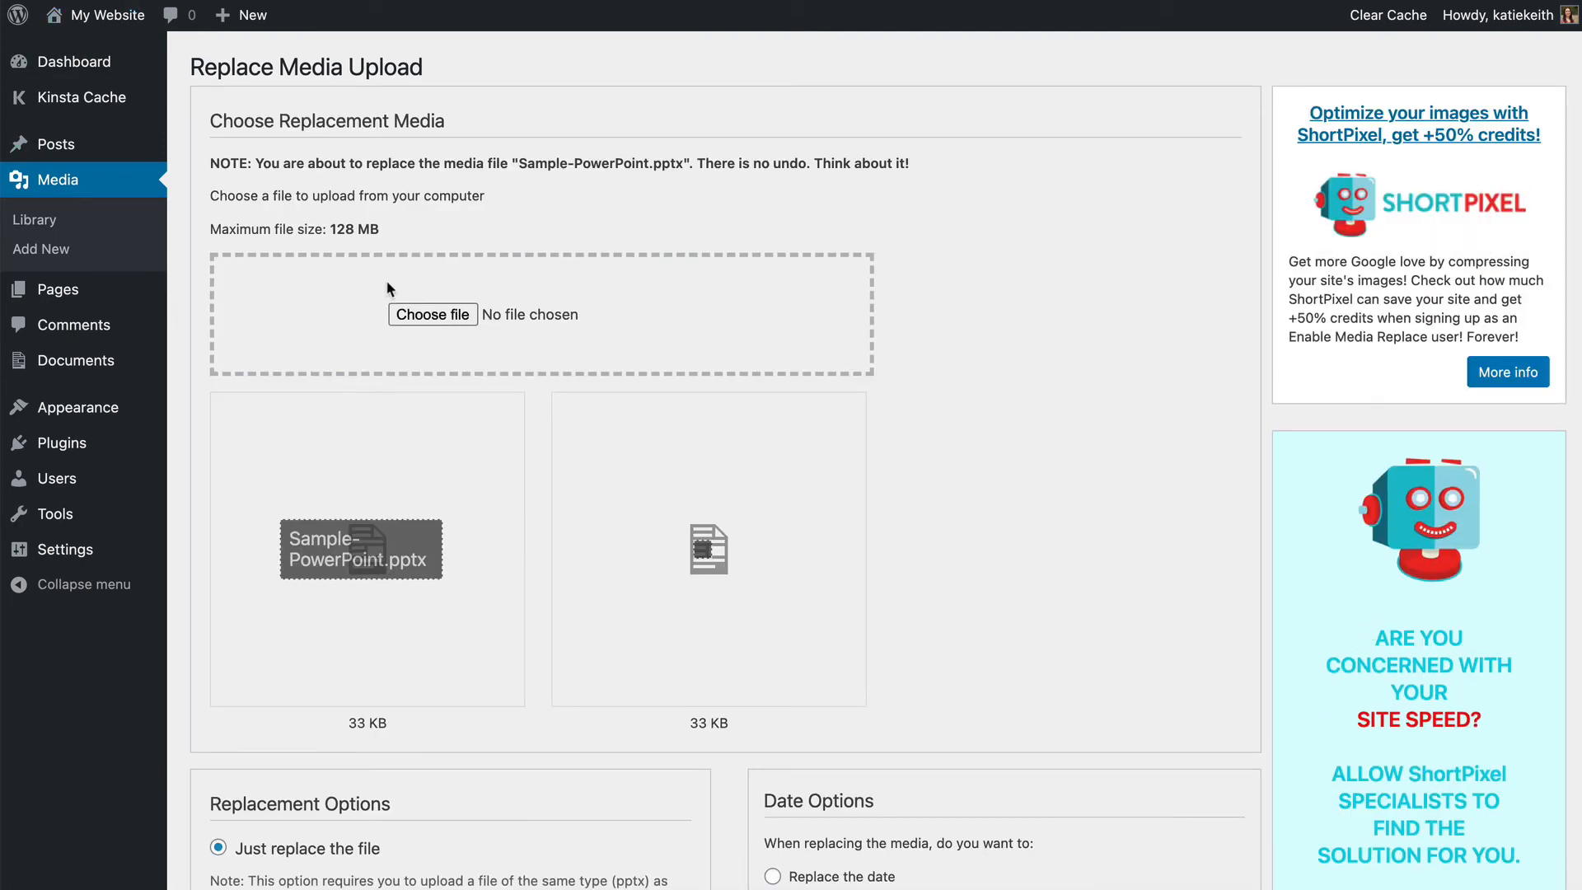
mouse_move(434, 295)
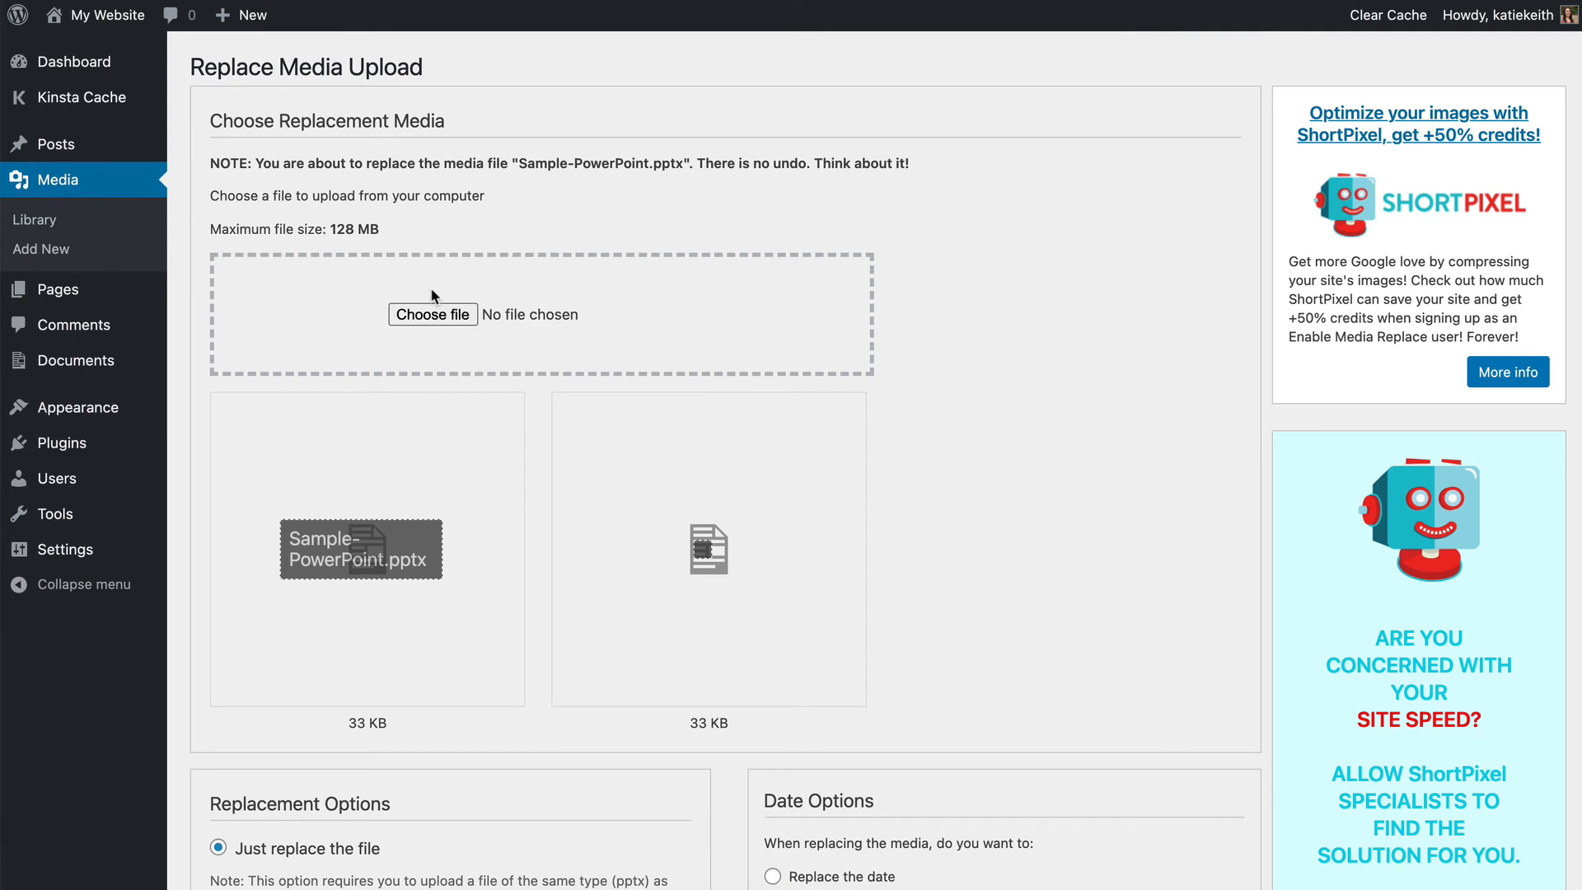
mouse_move(83, 360)
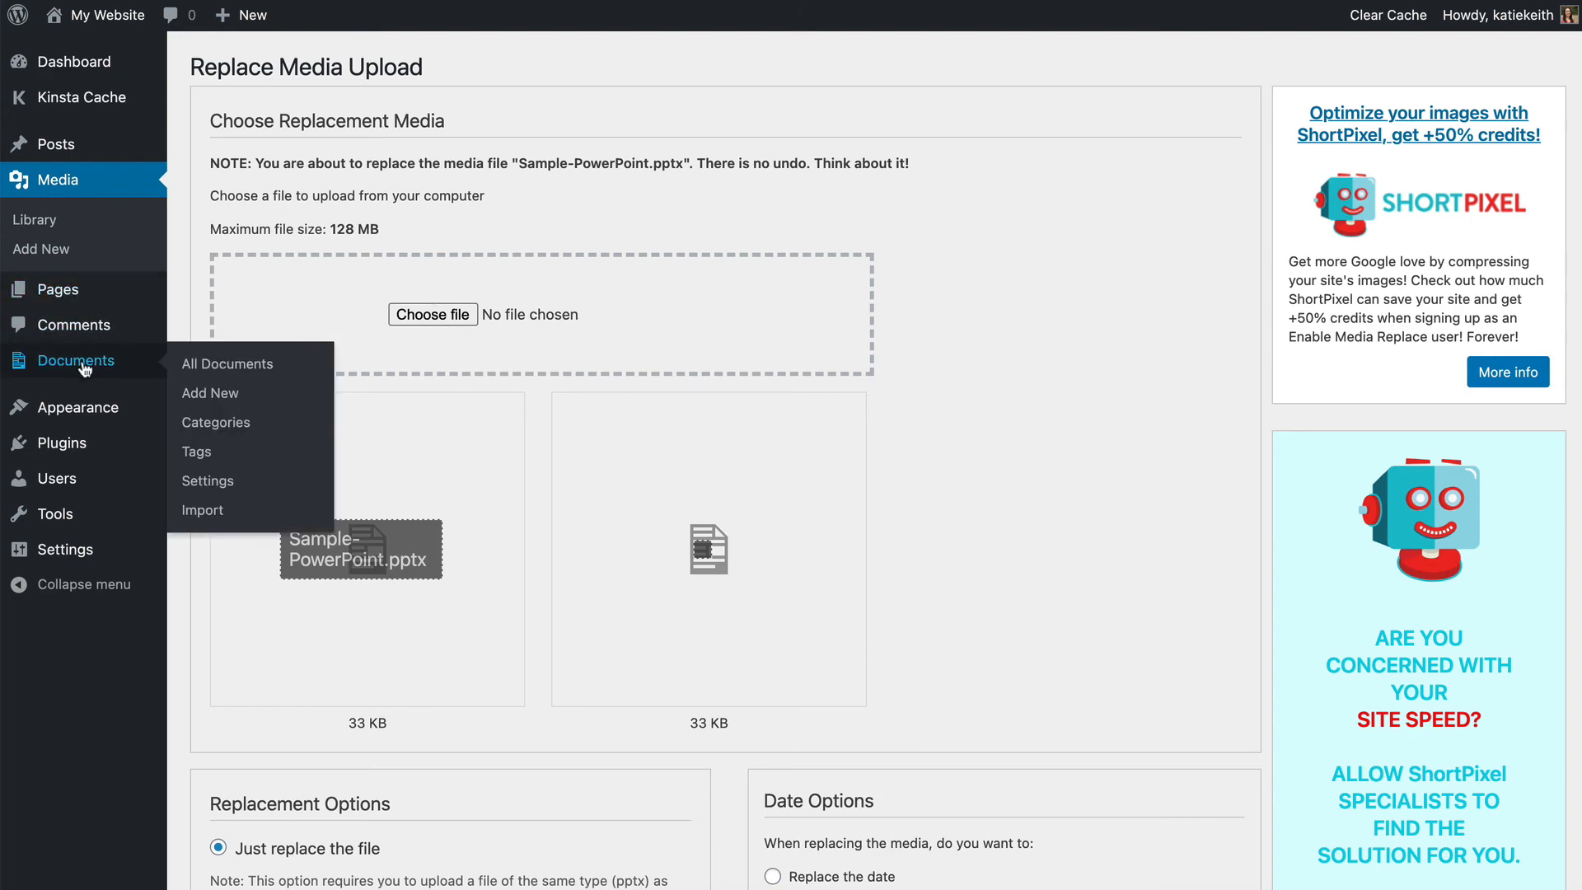
Visit Document Categories, then return to the 32-item All Documents list
click(227, 364)
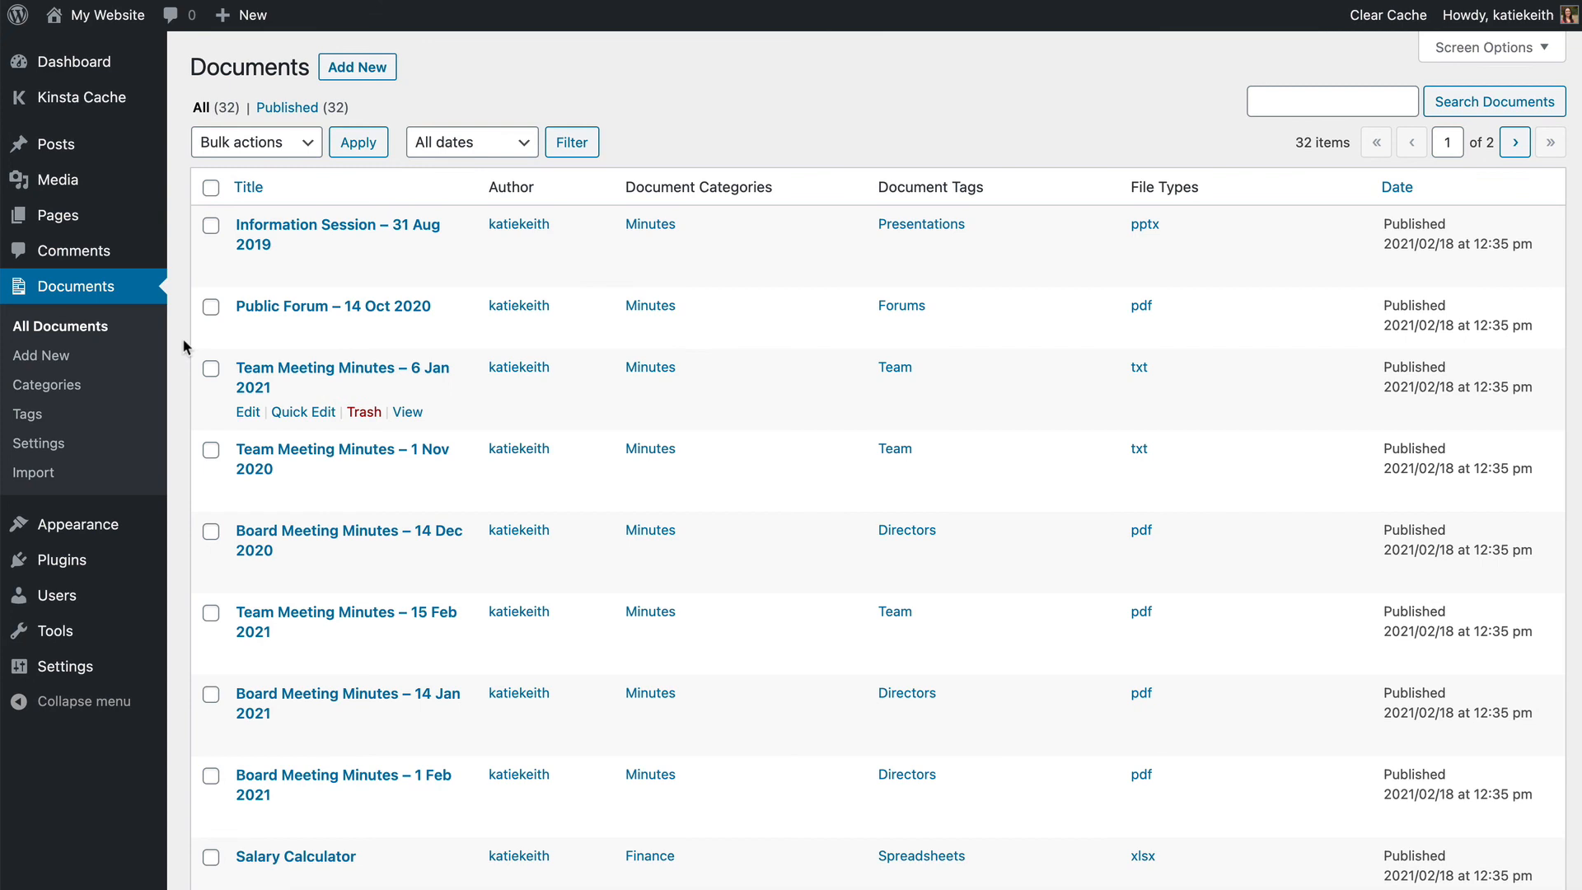
mouse_move(307, 460)
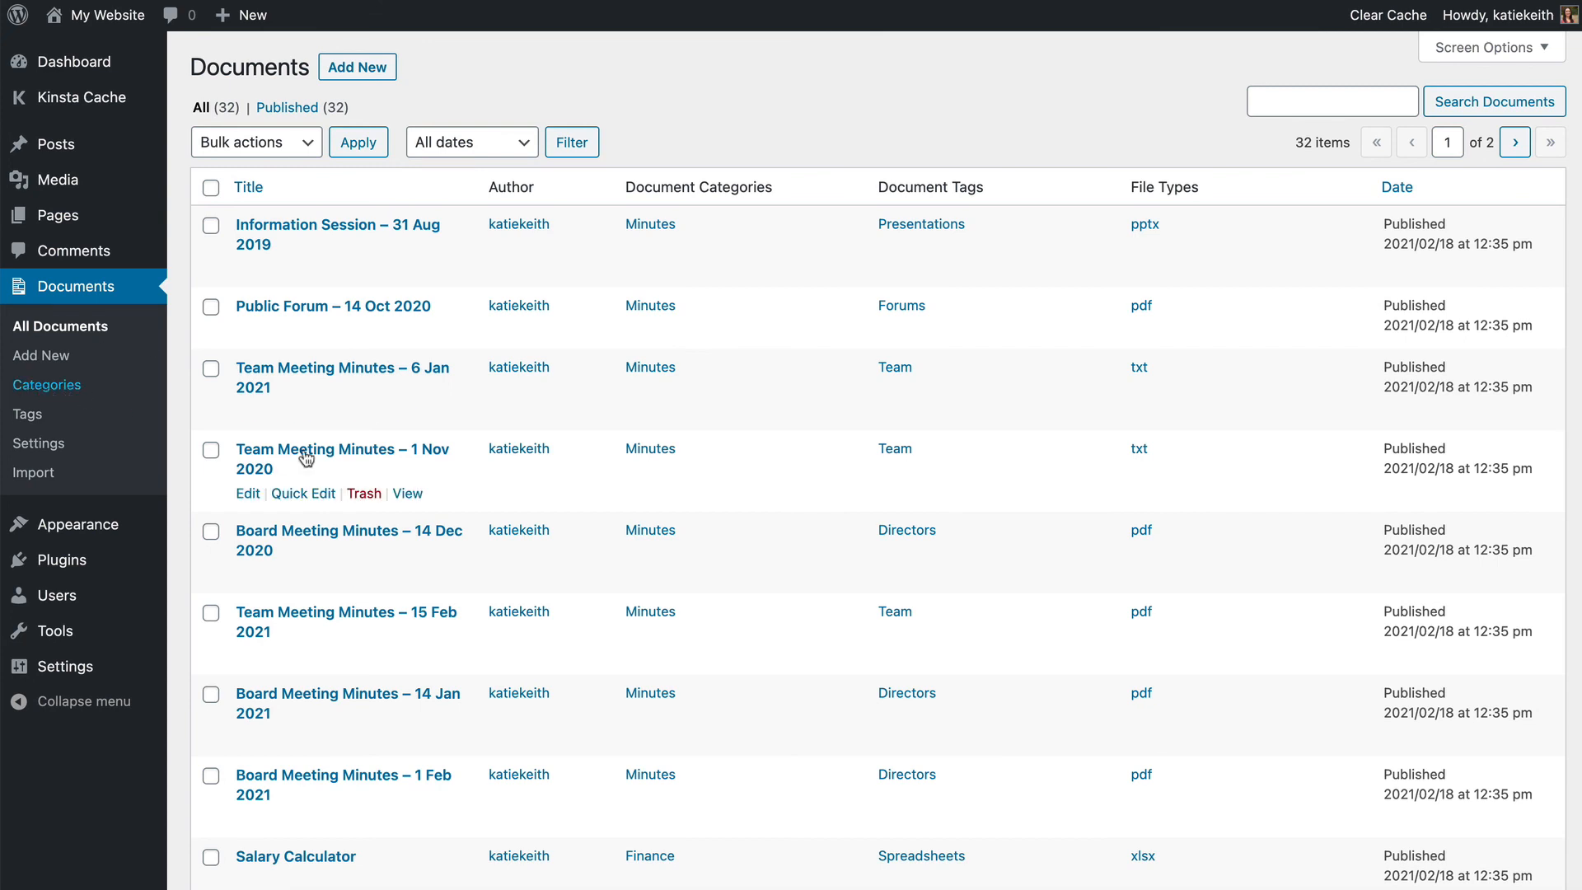
click(47, 385)
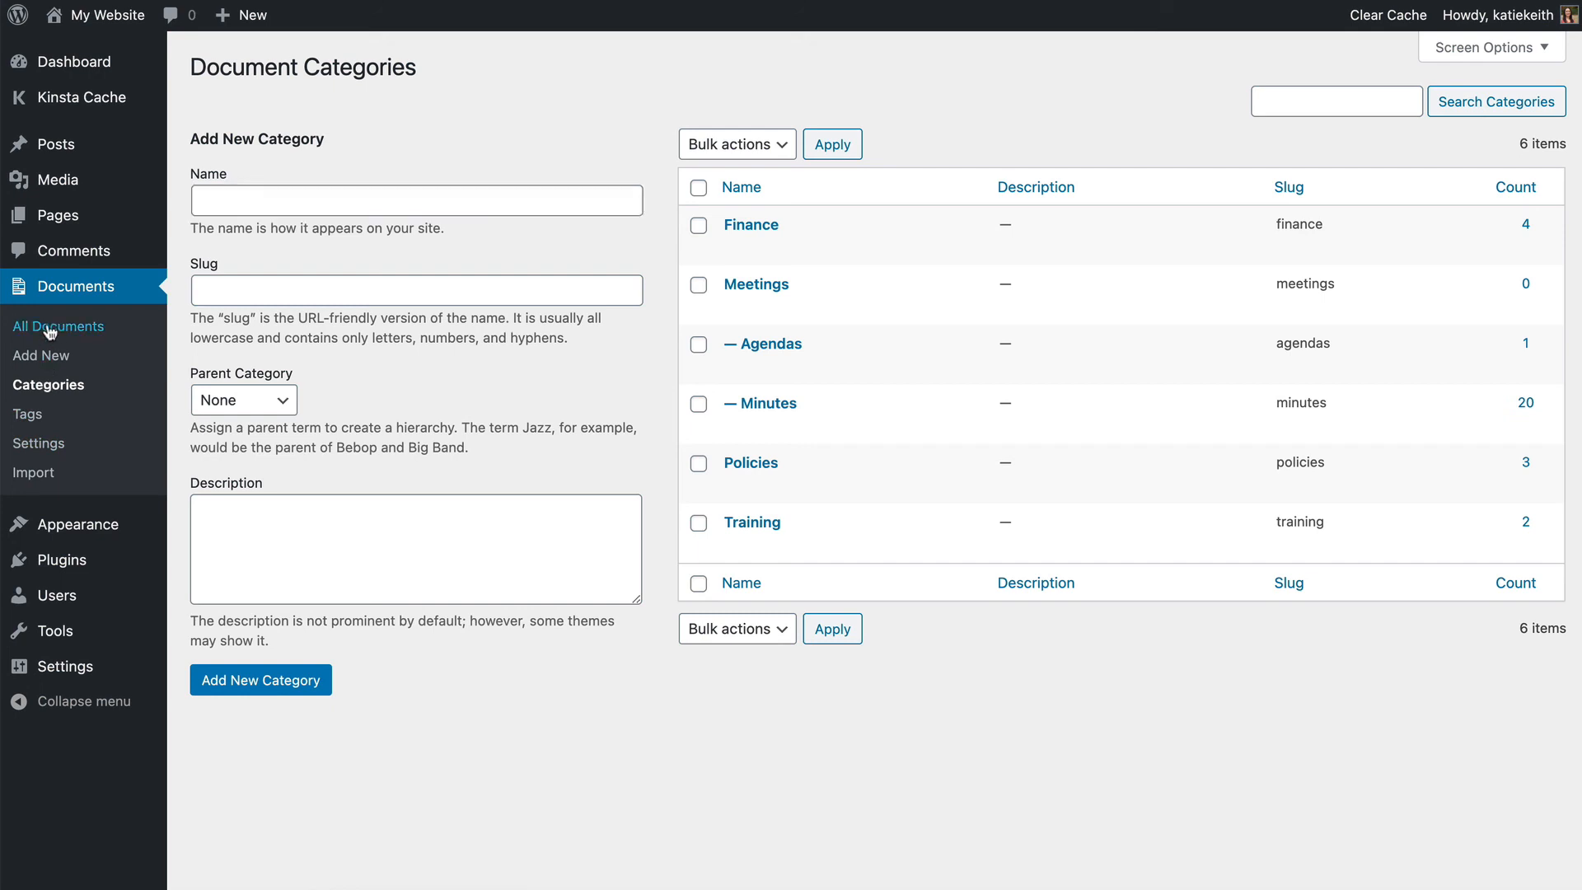
click(57, 327)
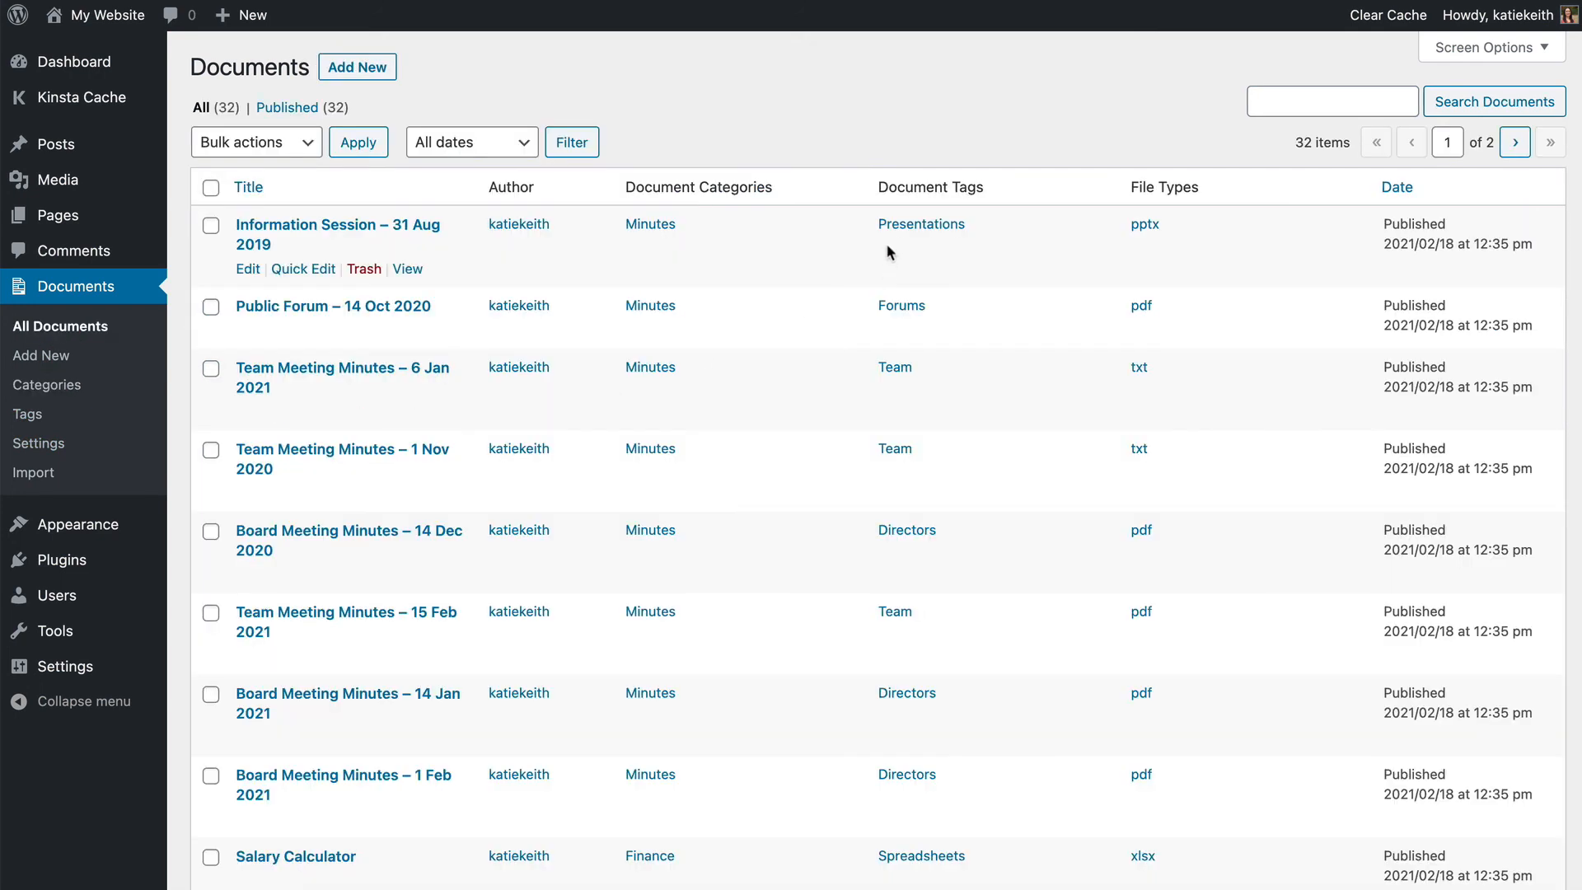